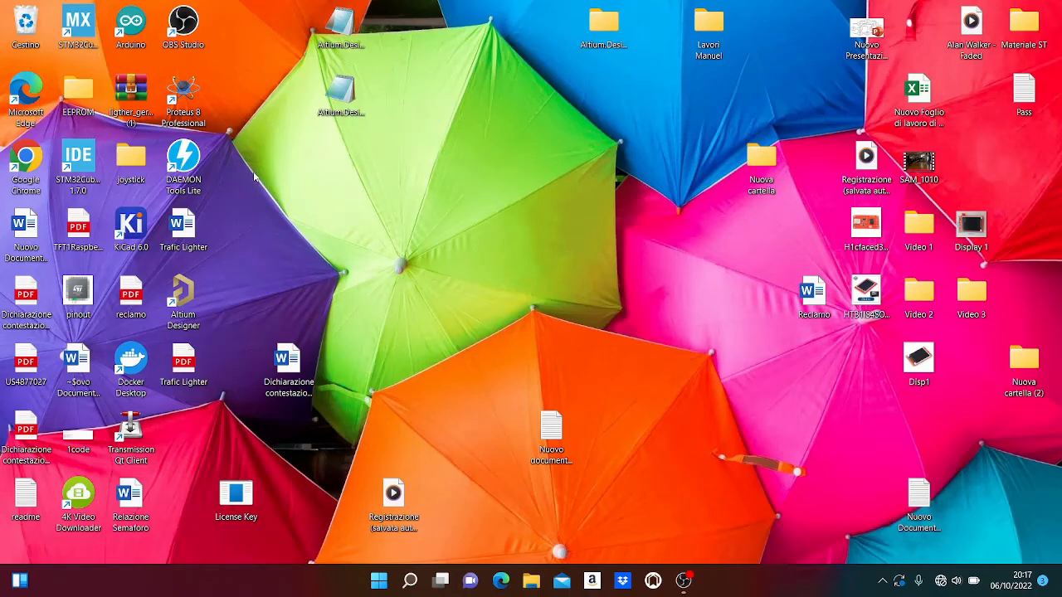
mouse_move(282, 156)
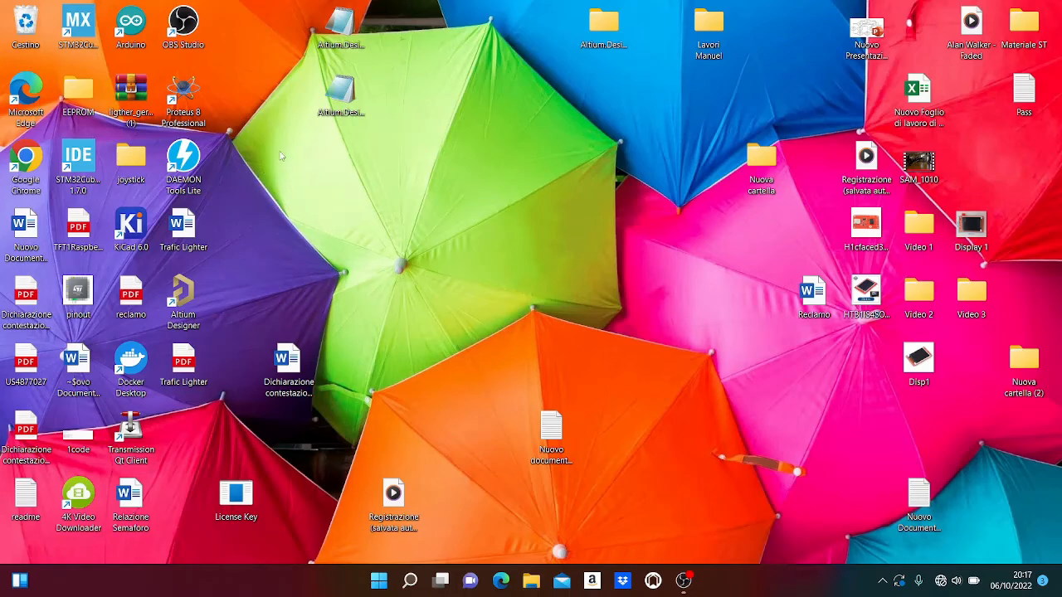
mouse_move(212, 127)
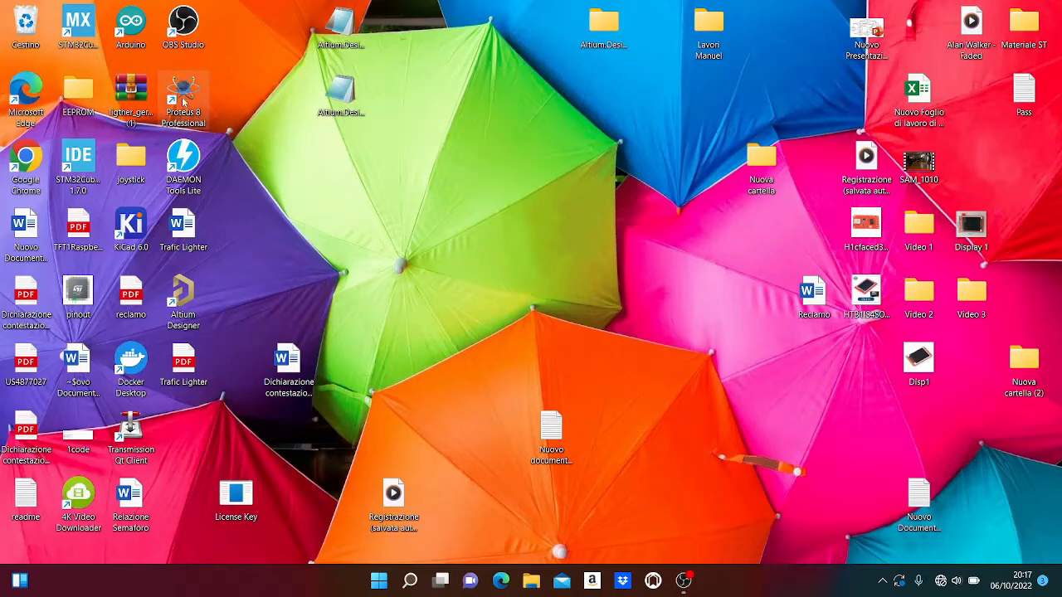
- Launch Proteus 8 Professional from the desktop shortcut
double_click(183, 98)
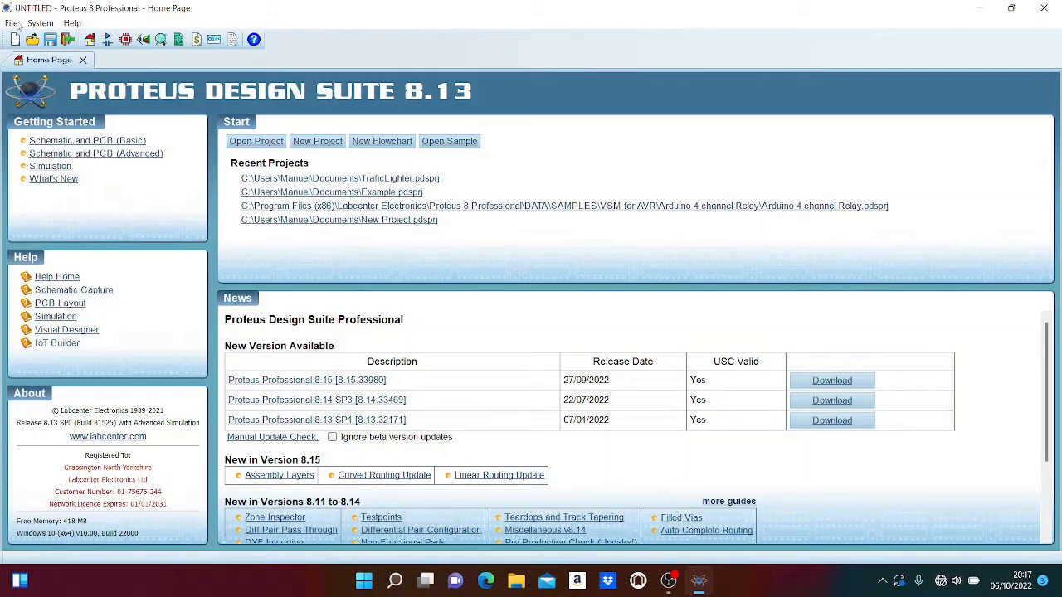
- Open the TrafficLighter project from the Documents folder via File > Open Project
click(10, 23)
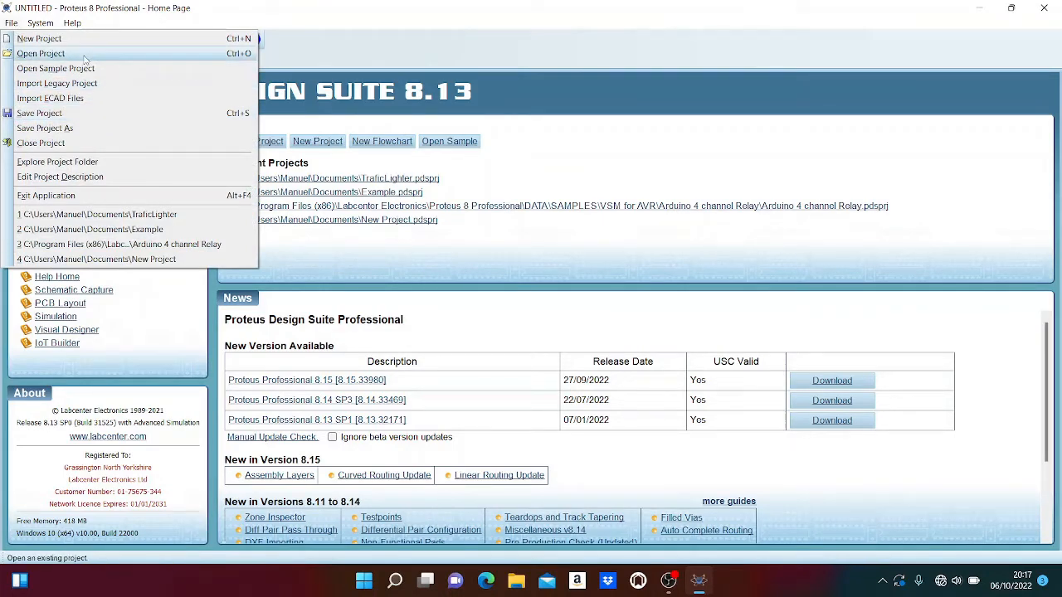
click(39, 53)
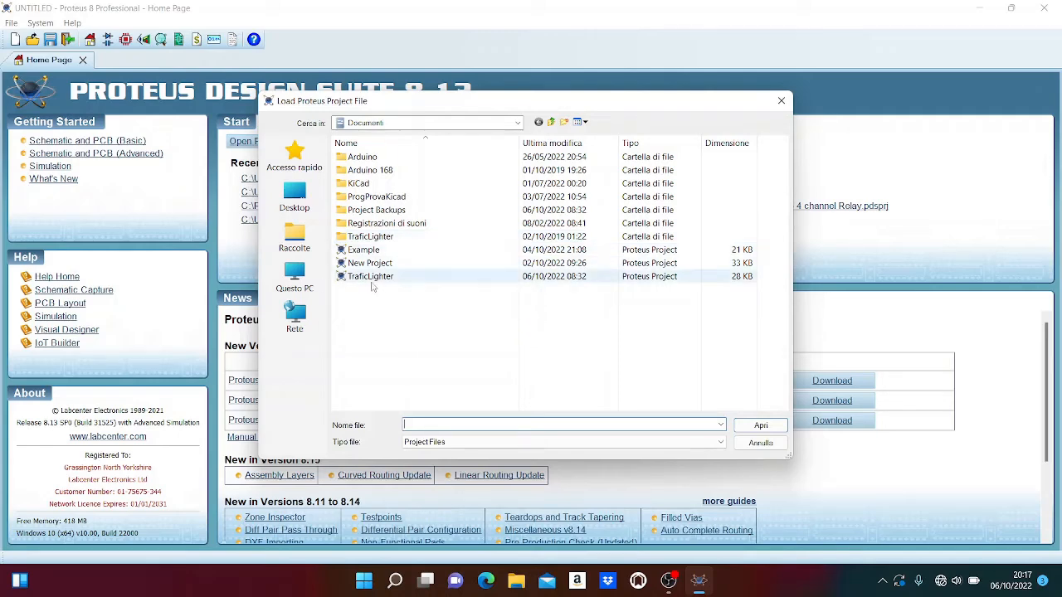
mouse_move(370, 275)
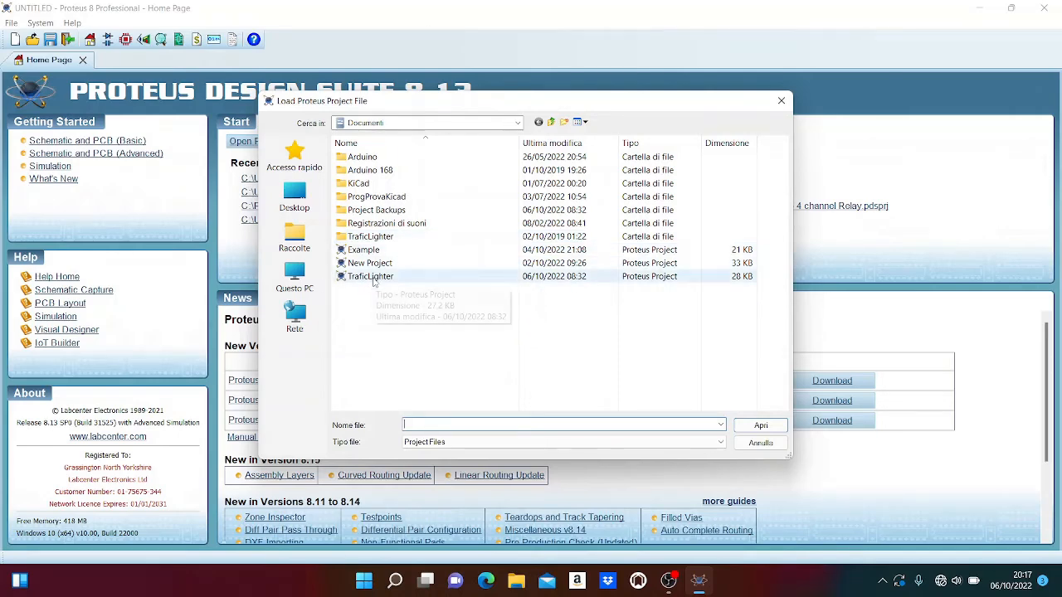
click(758, 442)
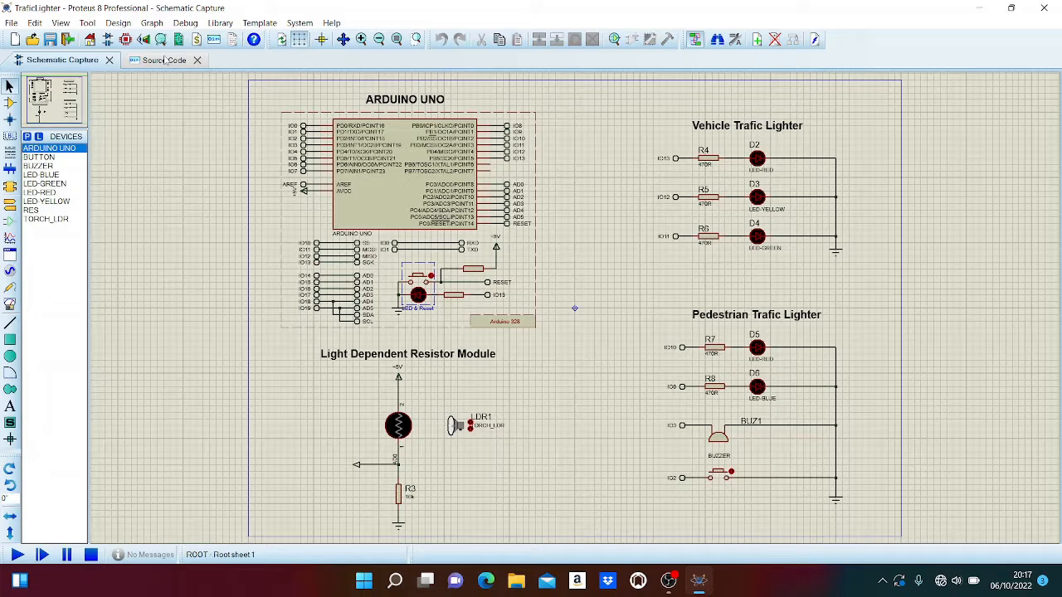
mouse_move(159, 65)
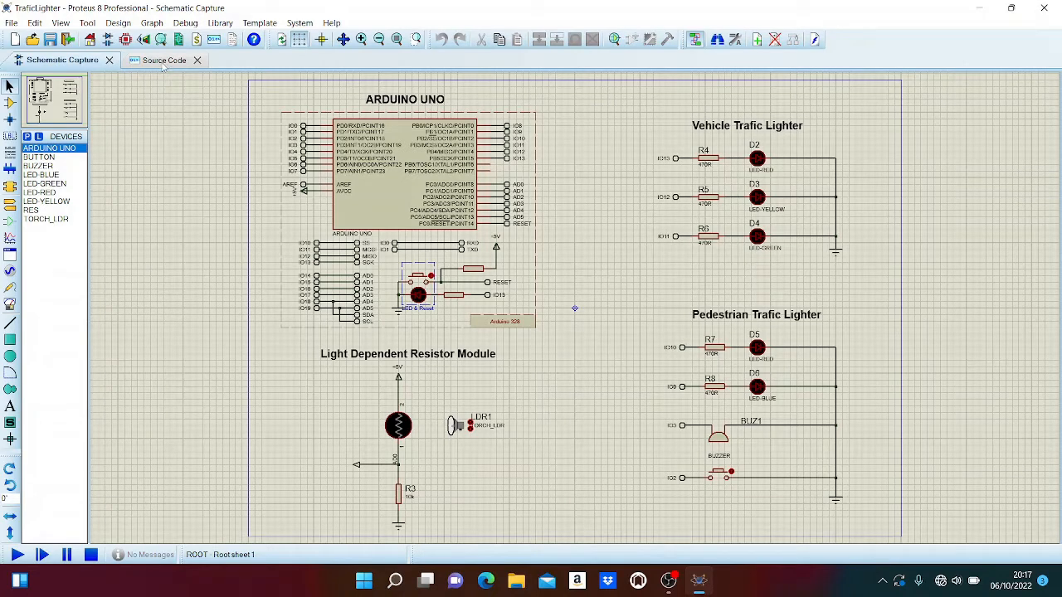
- Show the Arduino sketch source and scroll to its #define pin and timing section
click(157, 60)
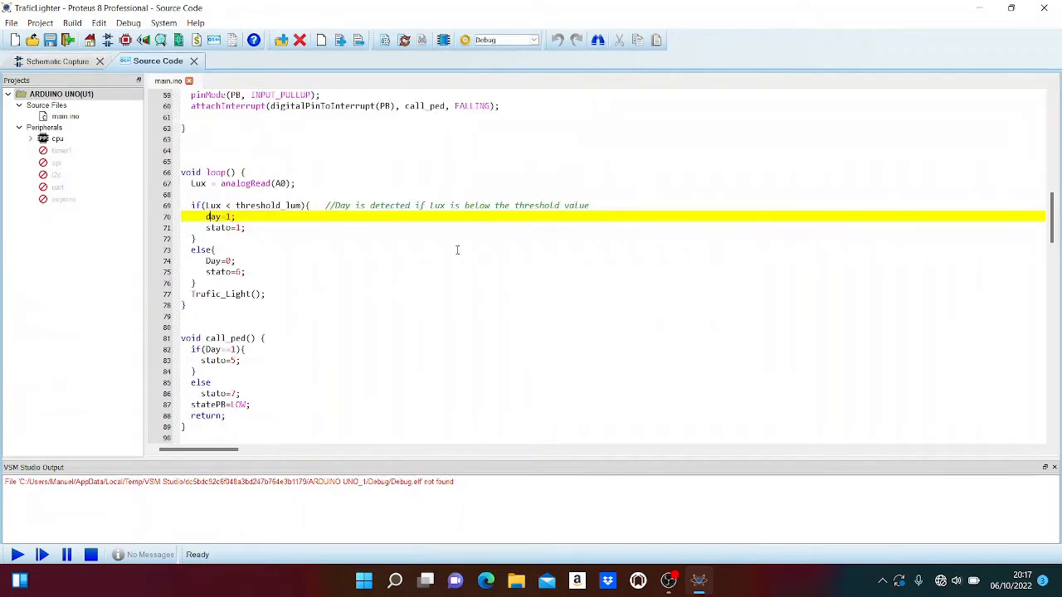
click(56, 60)
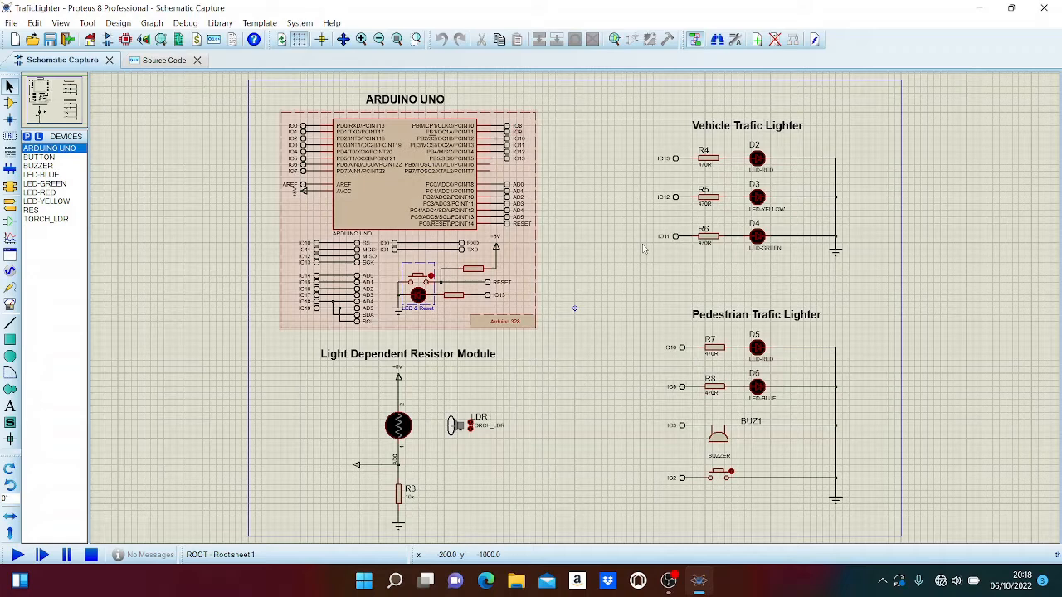
click(157, 60)
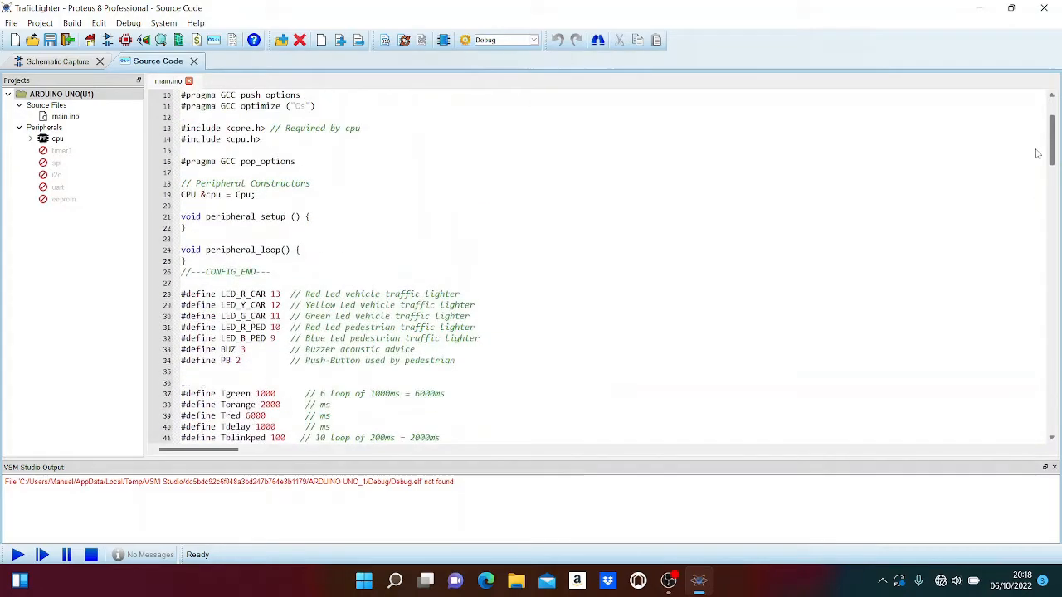
scroll(down, 3)
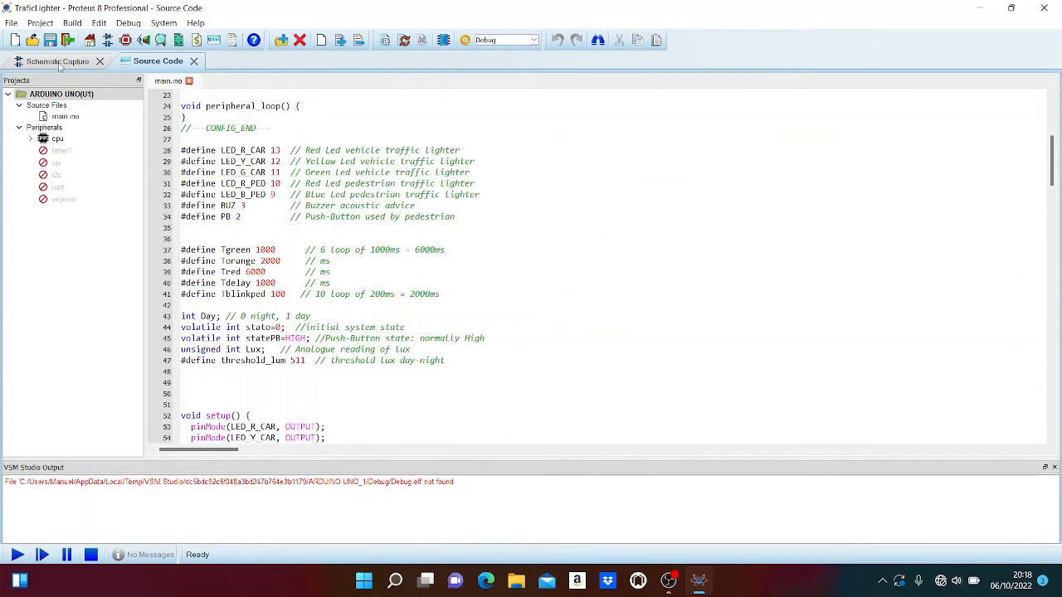
- Return to the schematic and look over the Arduino Uno, traffic lights and light sensor
click(57, 60)
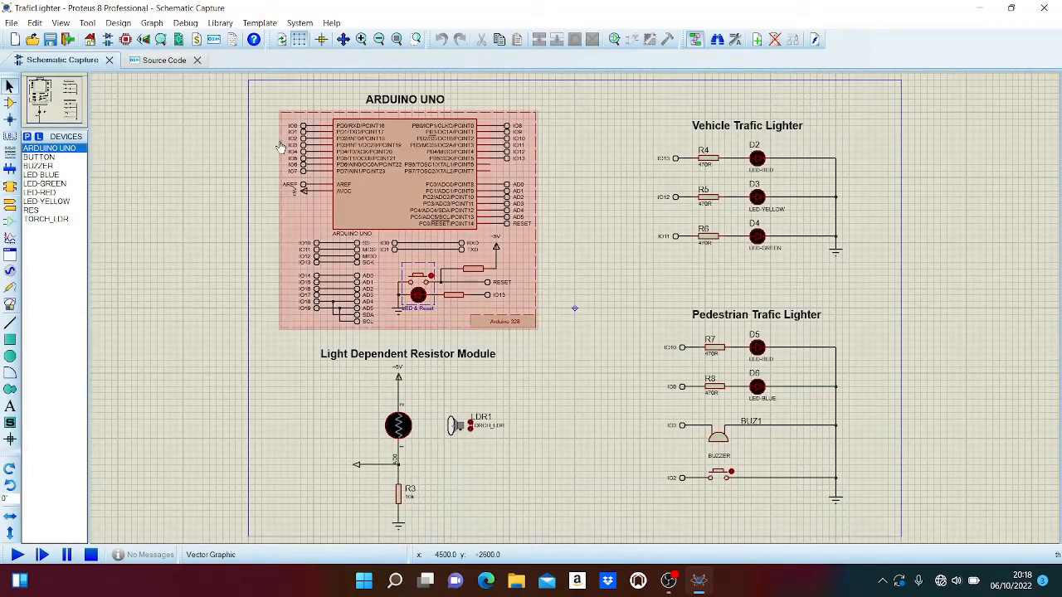
click(613, 374)
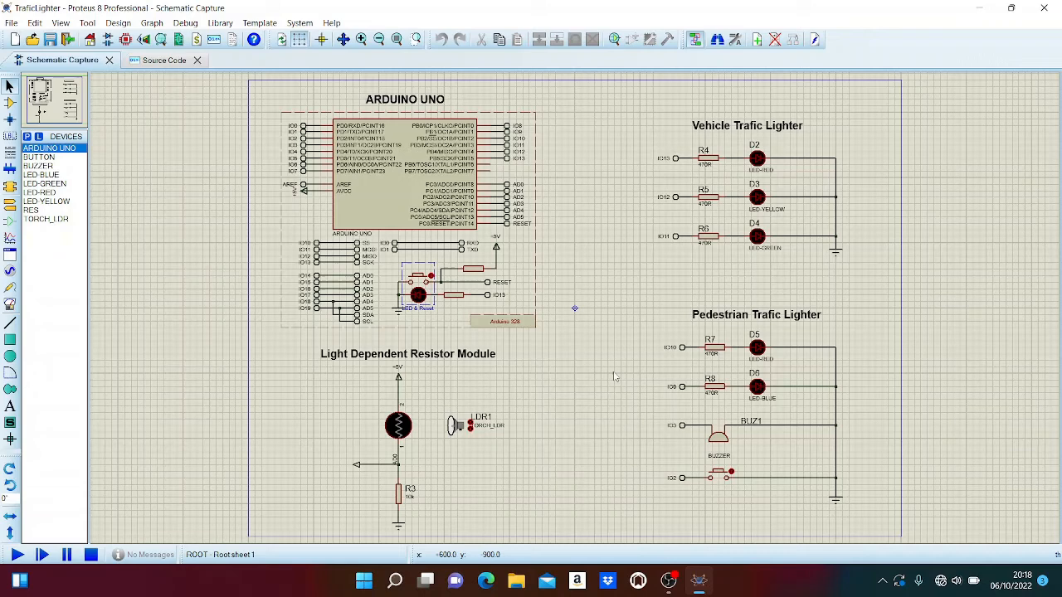
mouse_move(607, 345)
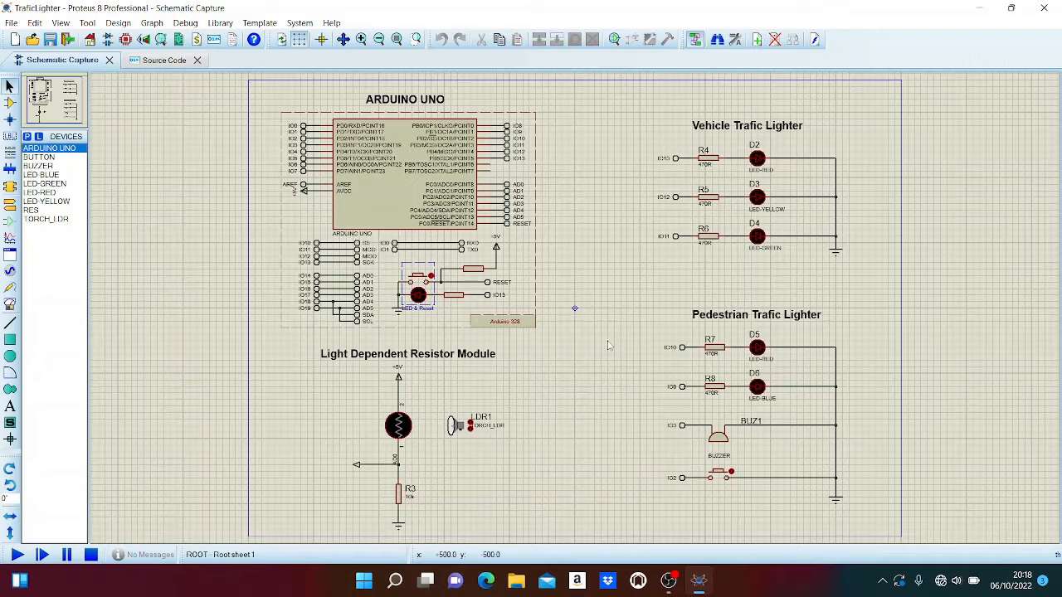
mouse_move(673, 311)
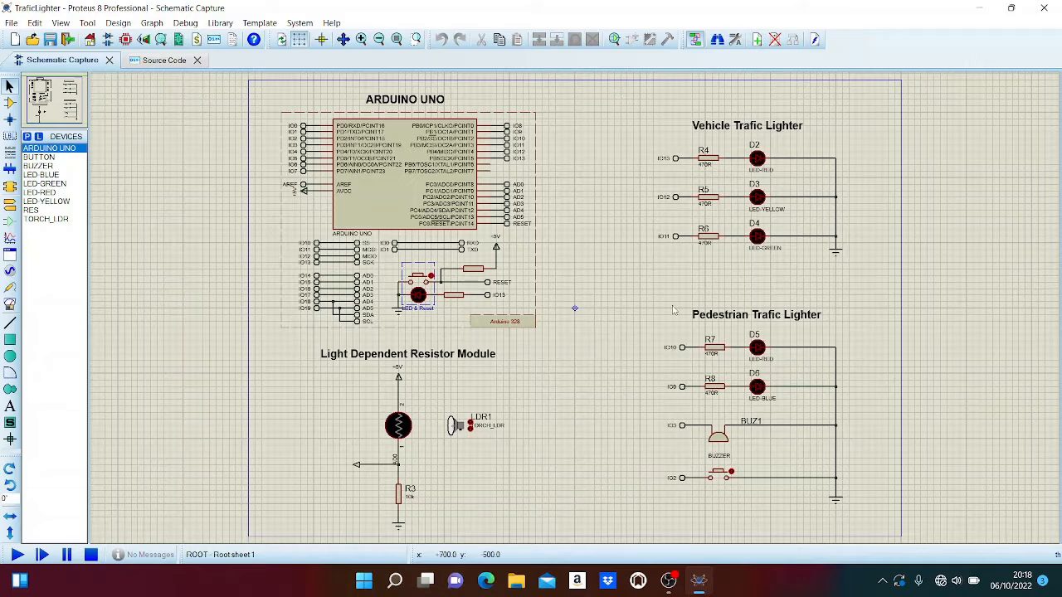
click(448, 166)
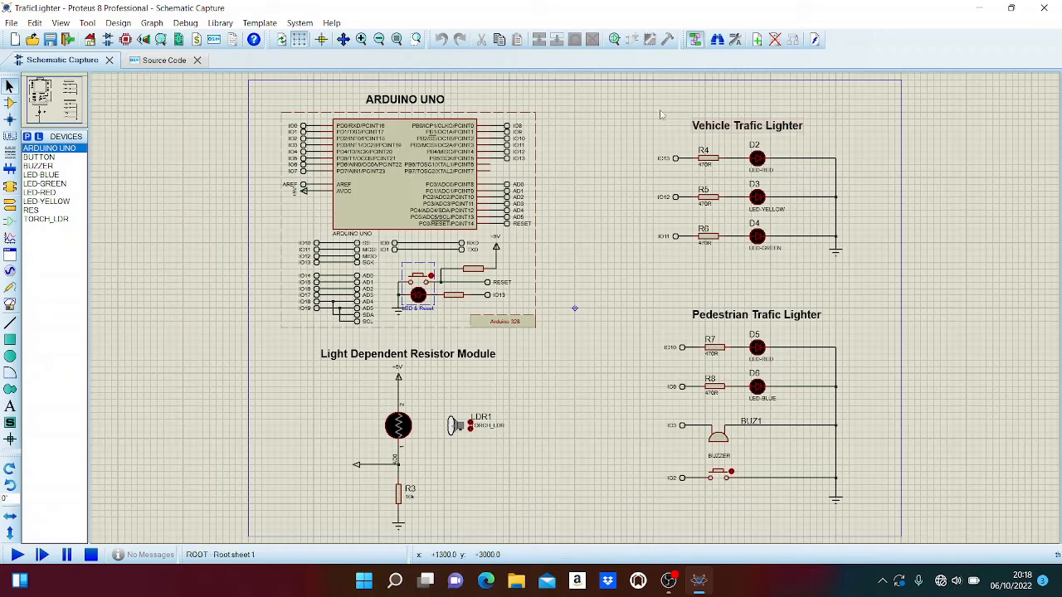
mouse_move(591, 247)
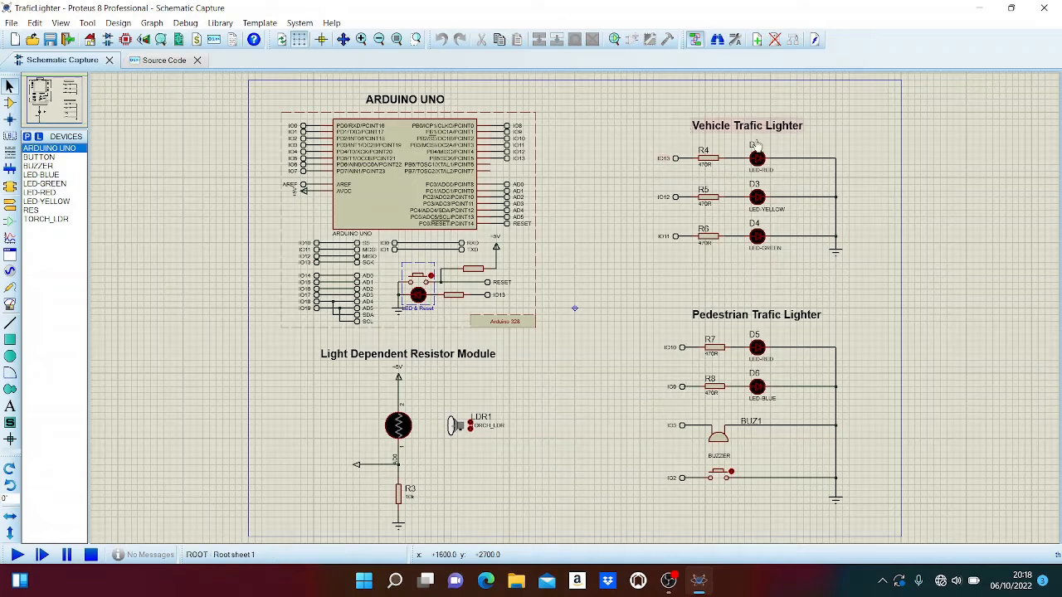
click(747, 126)
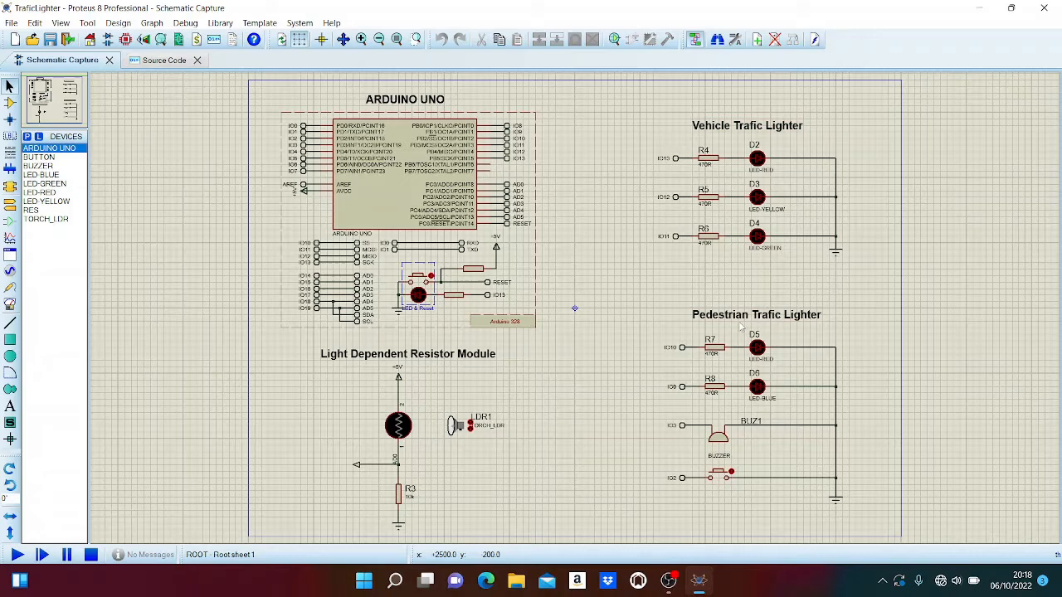
click(710, 157)
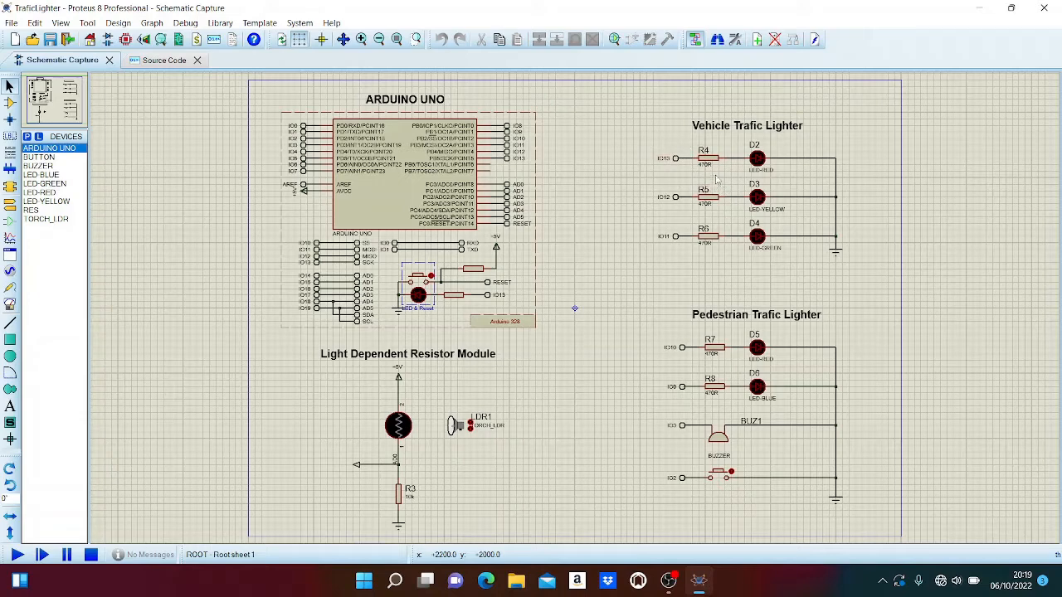
mouse_move(715, 181)
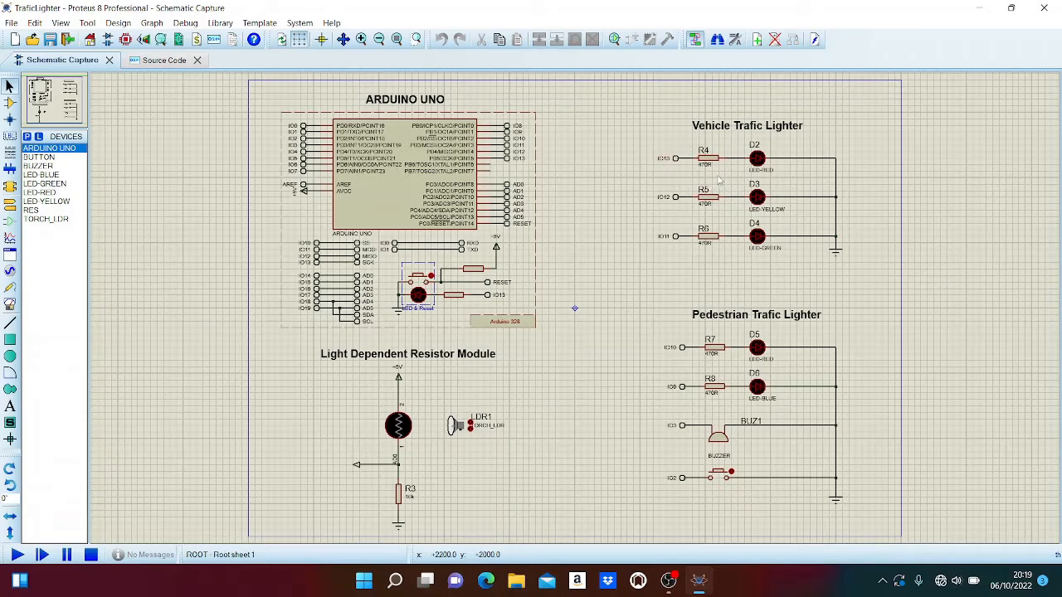
mouse_move(654, 133)
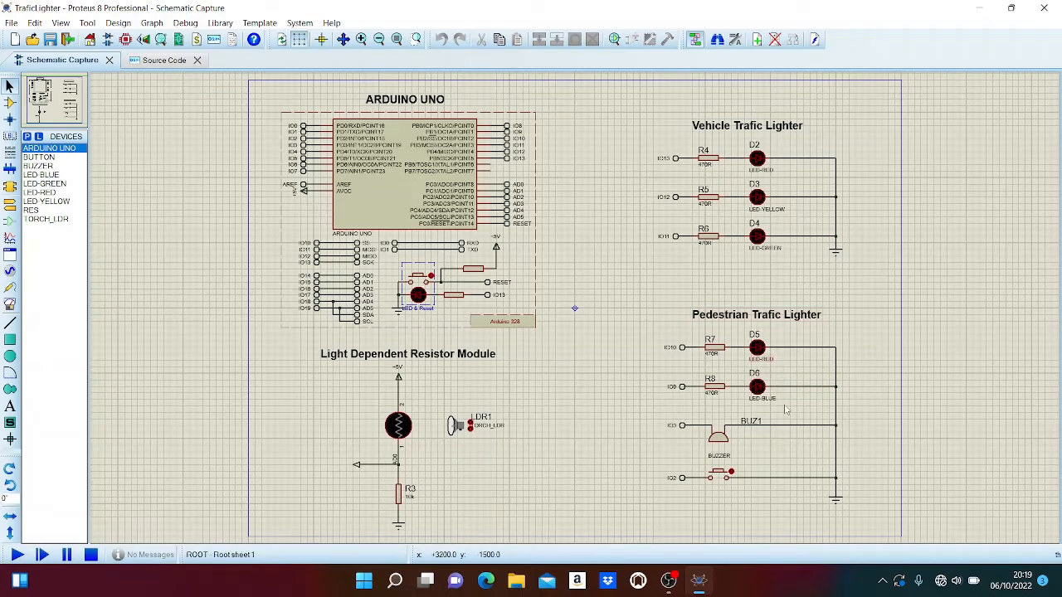
click(716, 478)
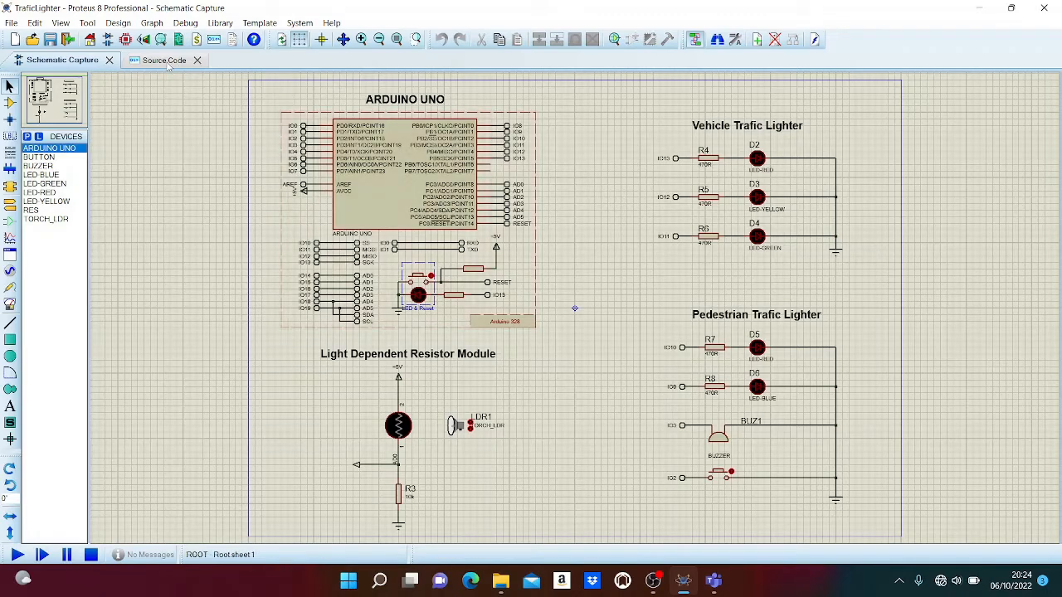
click(158, 60)
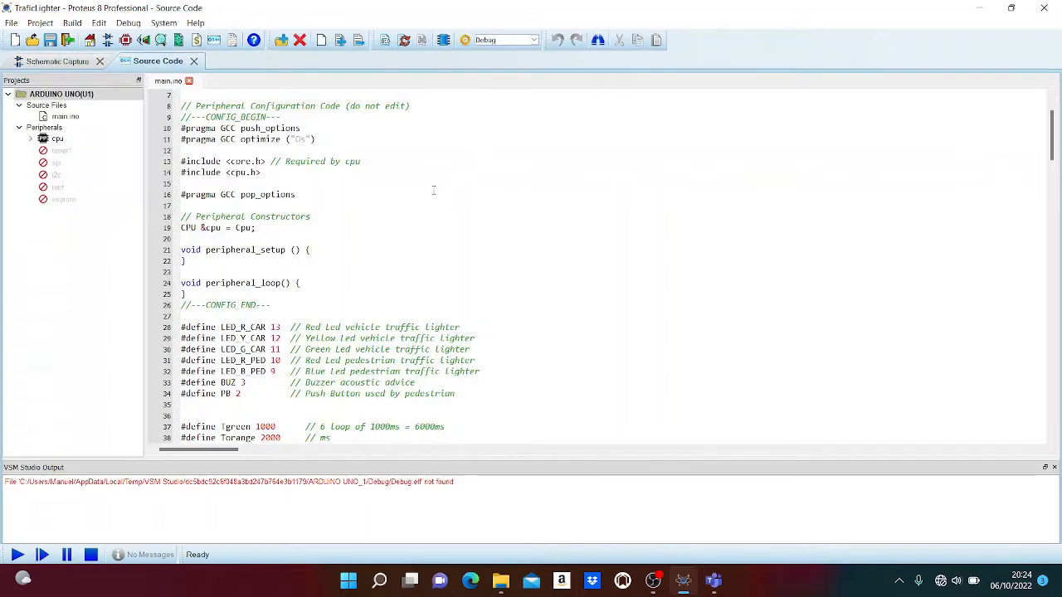
scroll(down, 3)
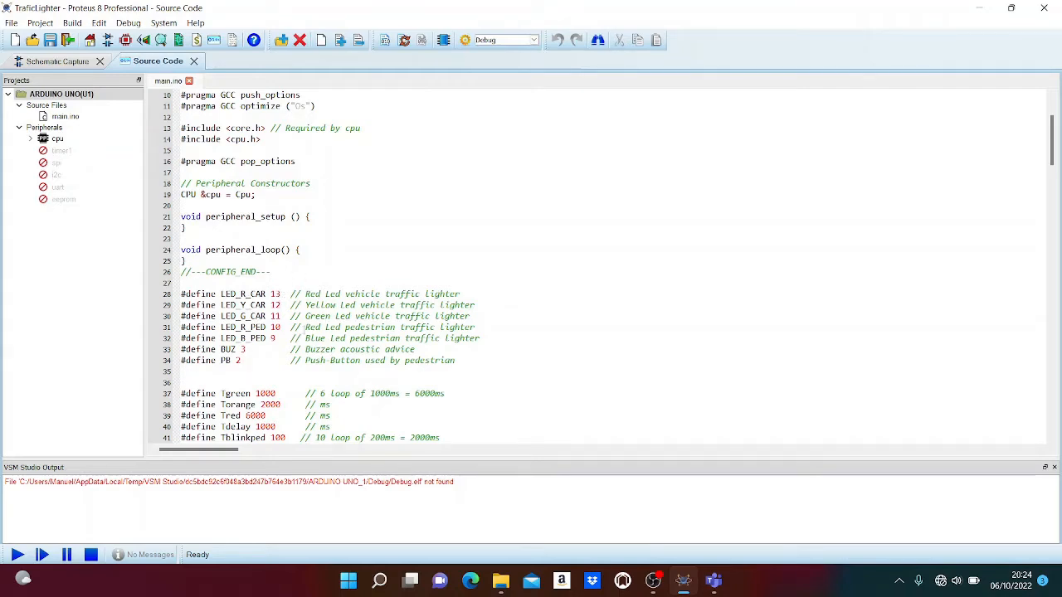
click(57, 60)
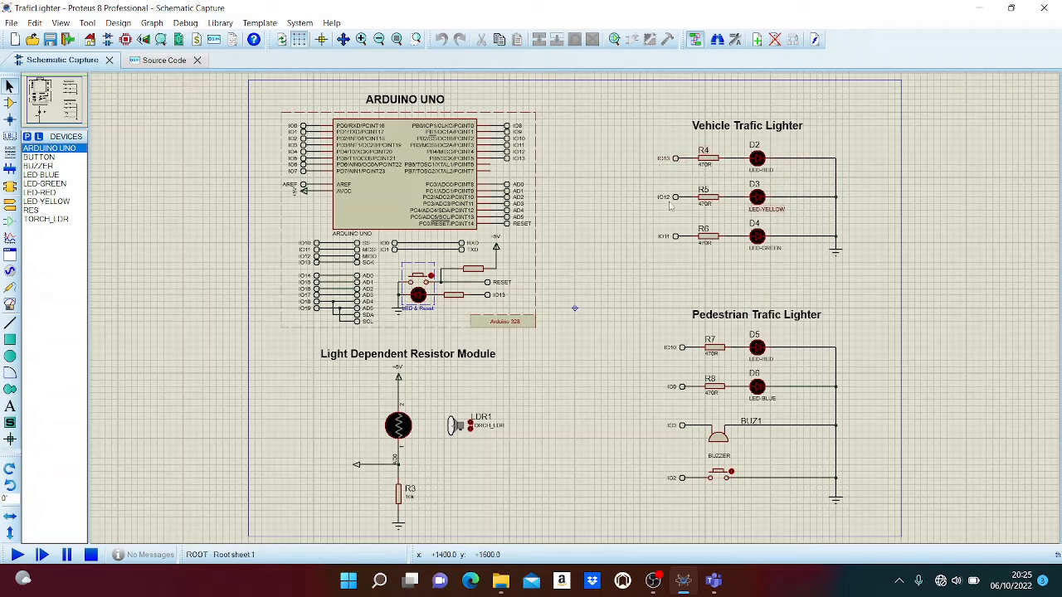
mouse_move(564, 184)
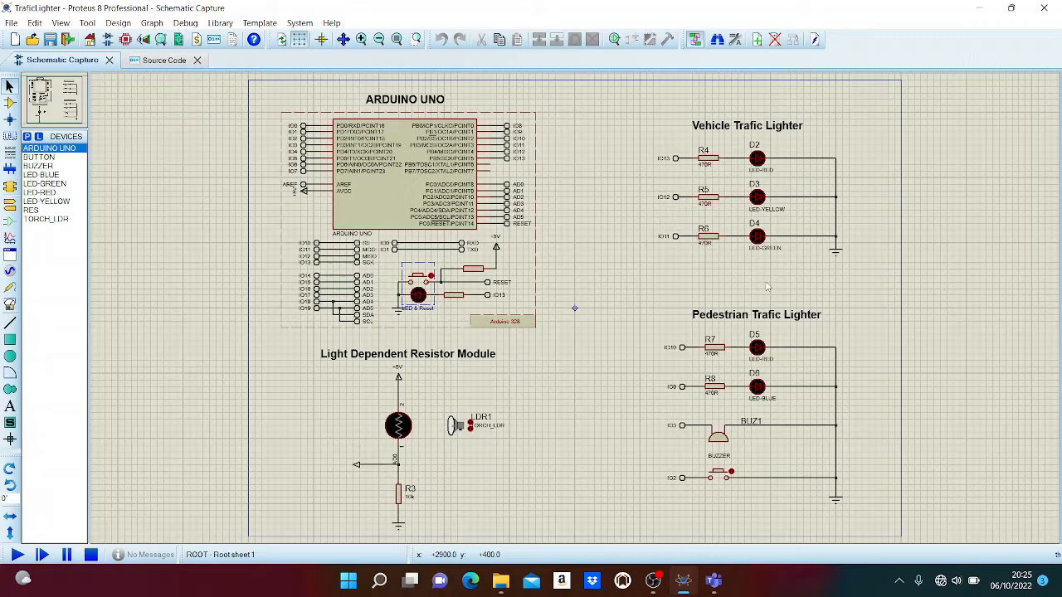
mouse_move(737, 332)
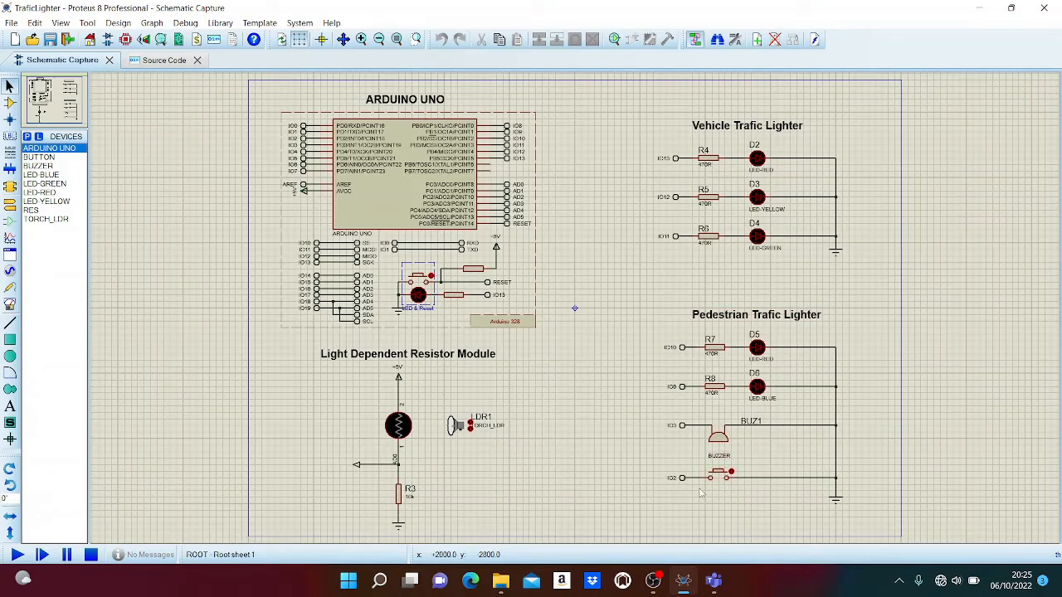
mouse_move(672, 483)
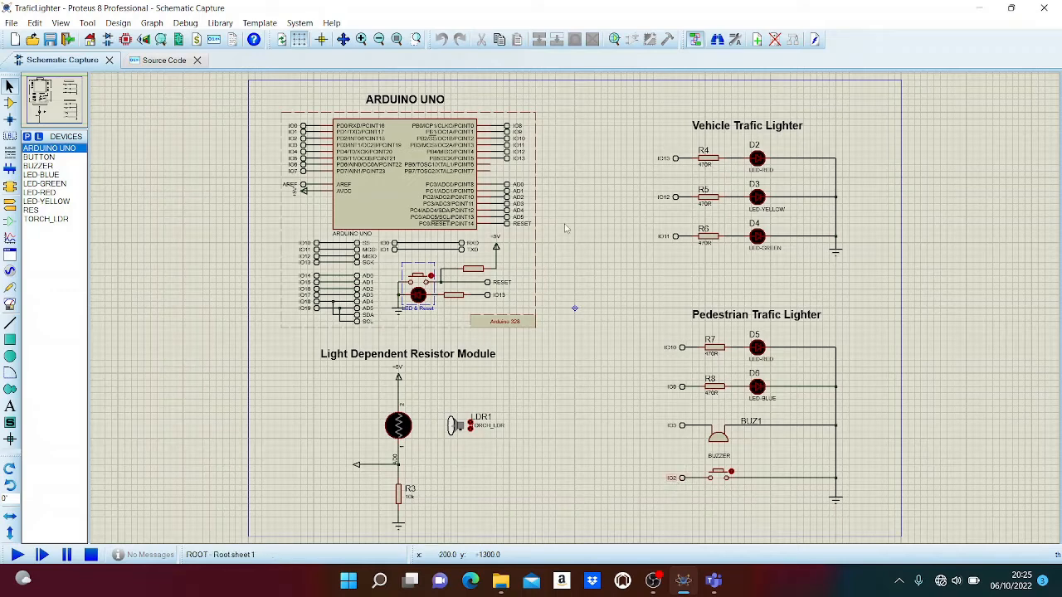
mouse_move(465, 395)
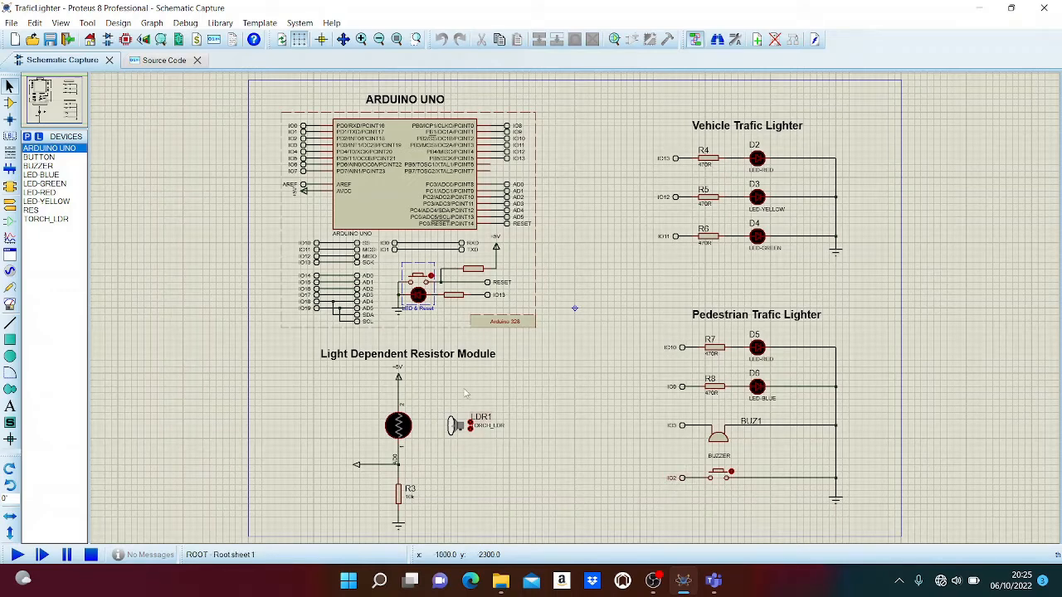
click(408, 353)
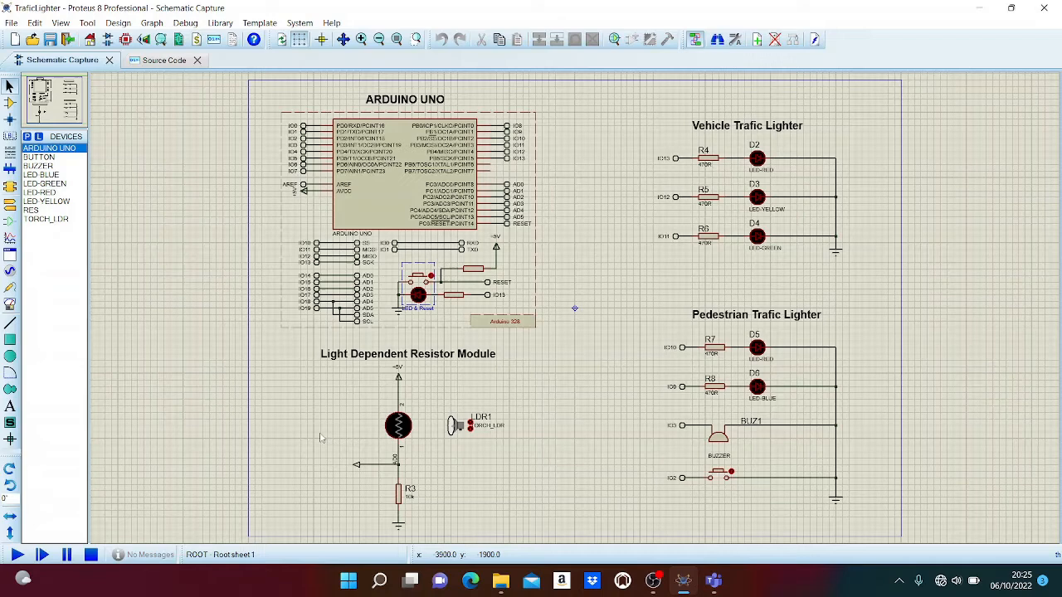
mouse_move(347, 408)
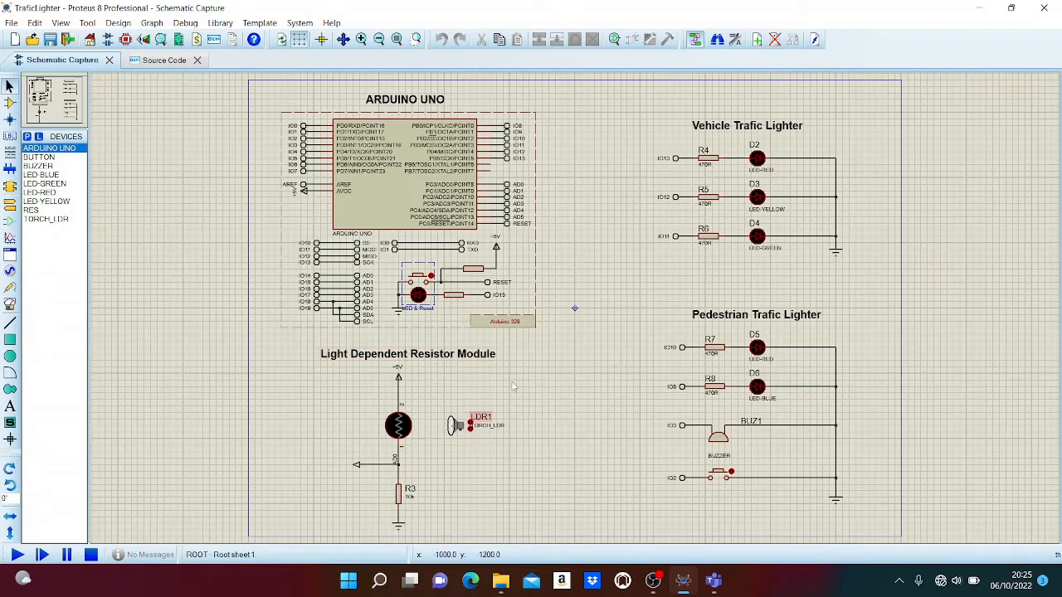
mouse_move(431, 381)
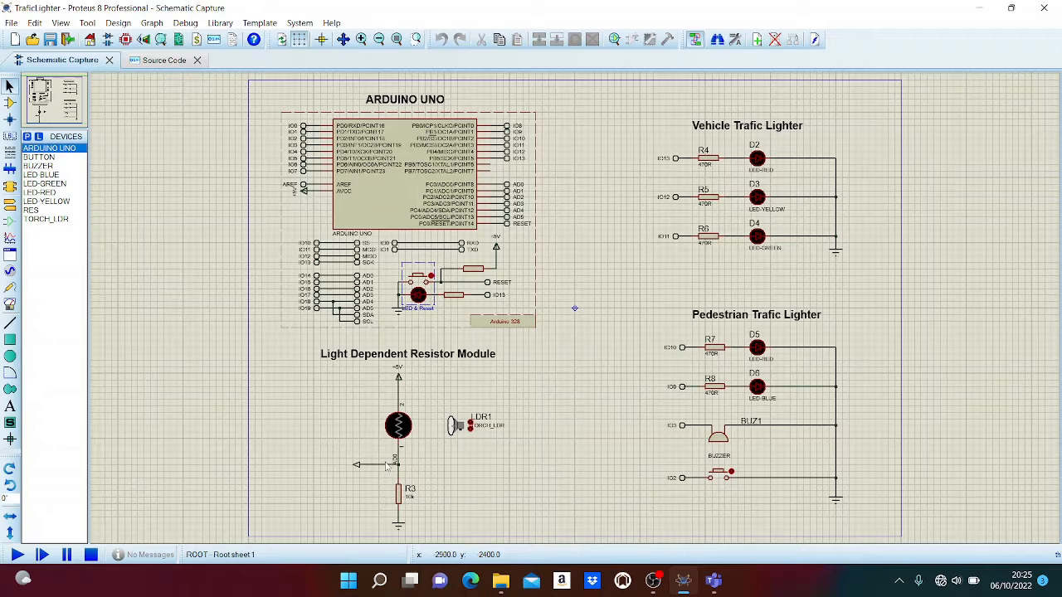
mouse_move(297, 455)
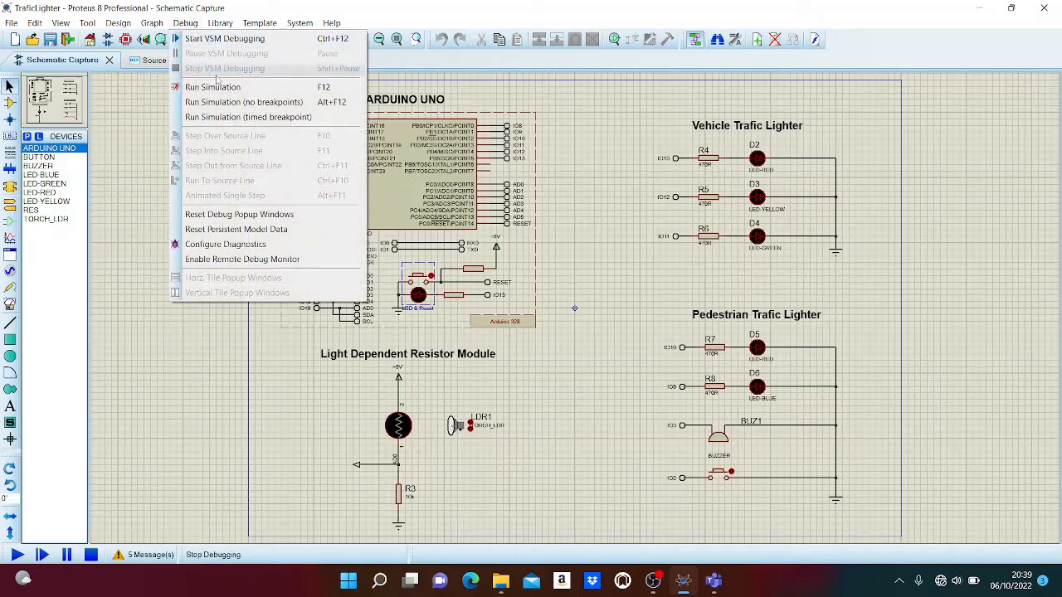
mouse_move(212, 86)
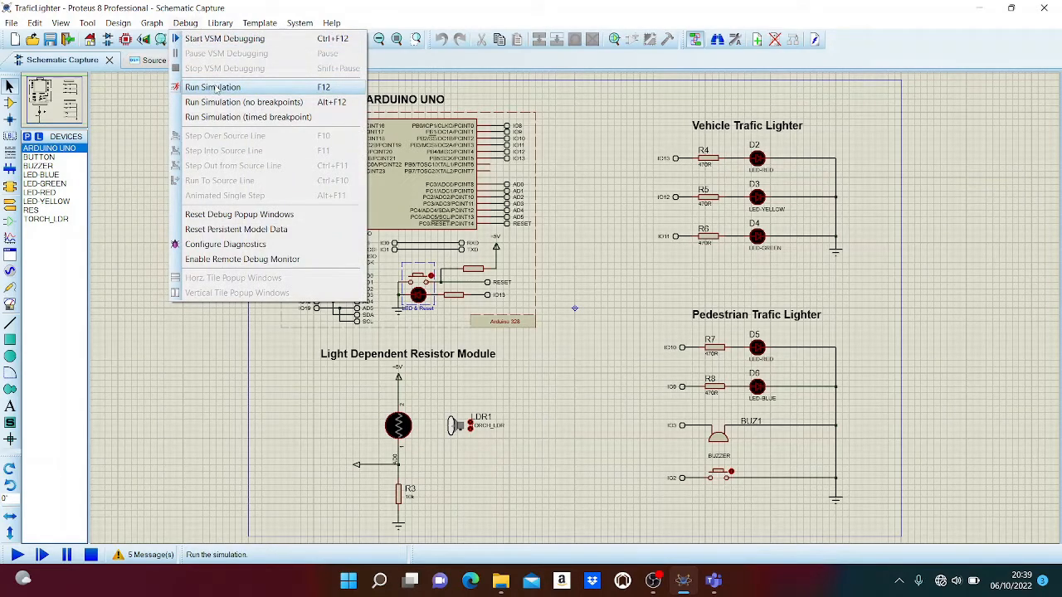
- Start the simulation via Debug > Run Simulation and view it on the schematic
click(212, 86)
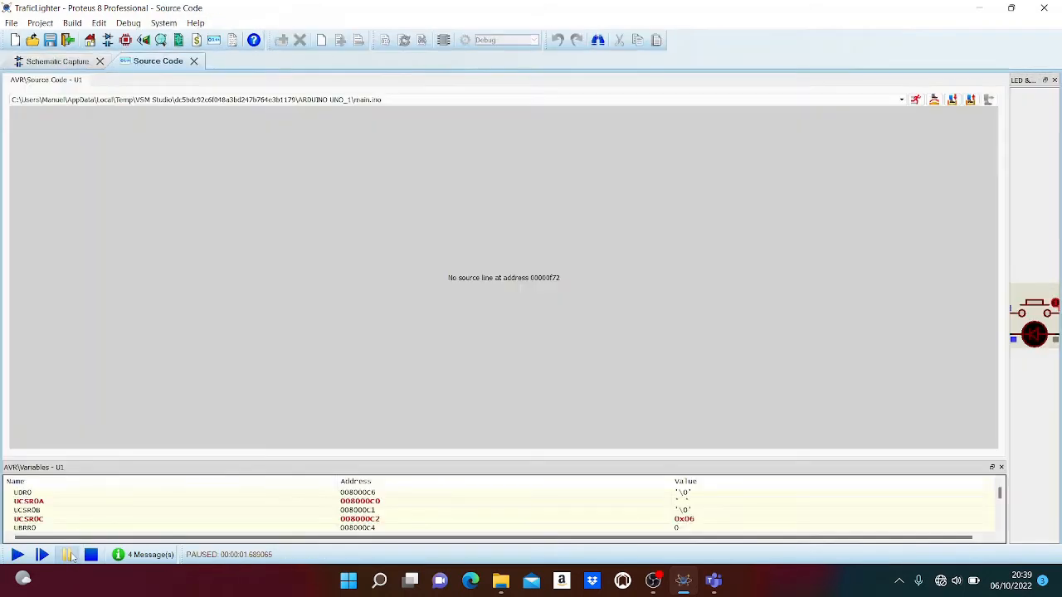
click(58, 59)
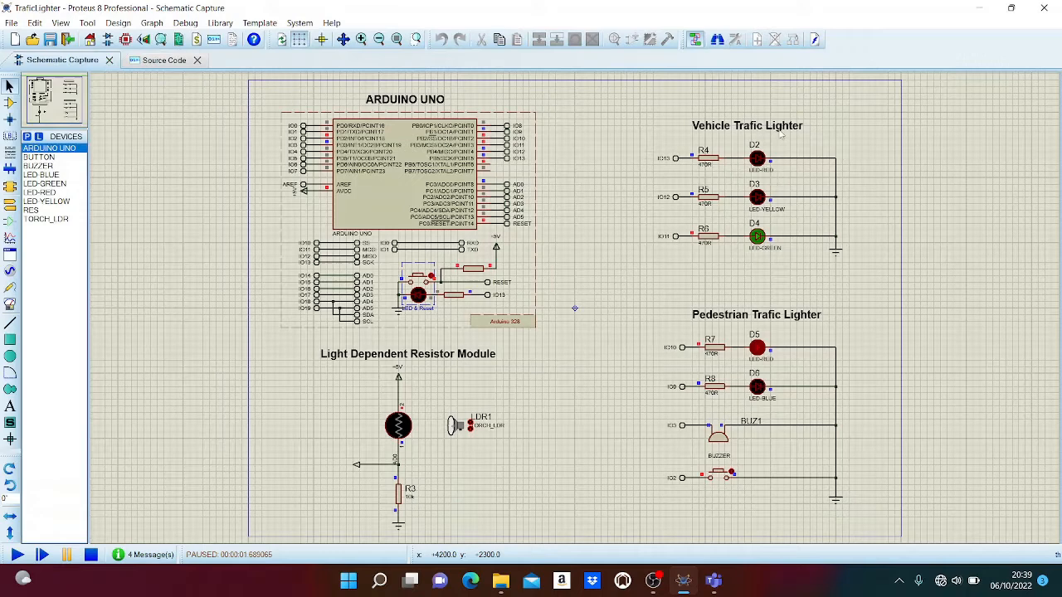
mouse_move(733, 143)
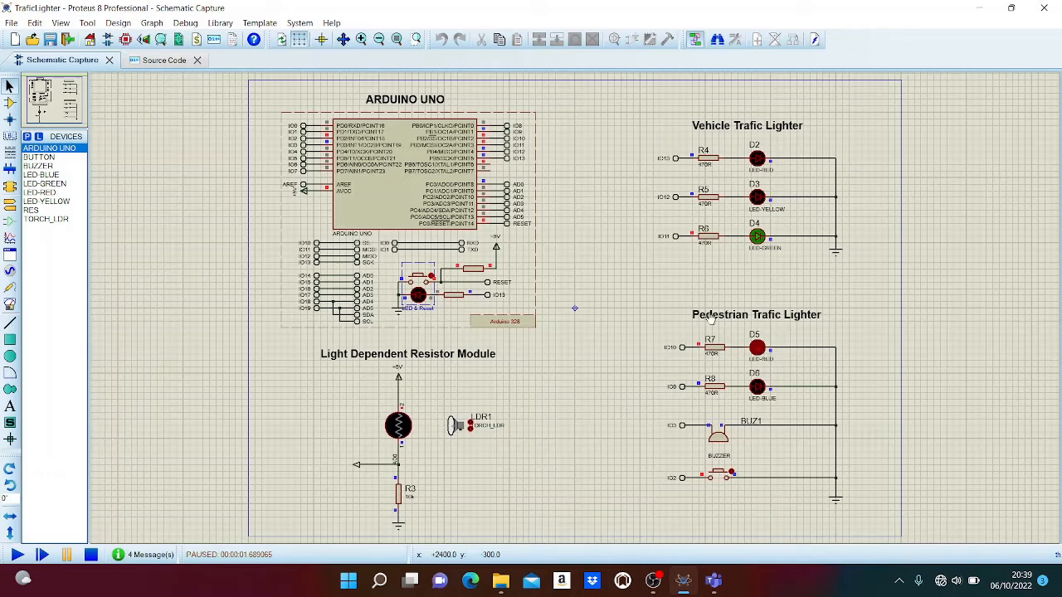
mouse_move(191, 473)
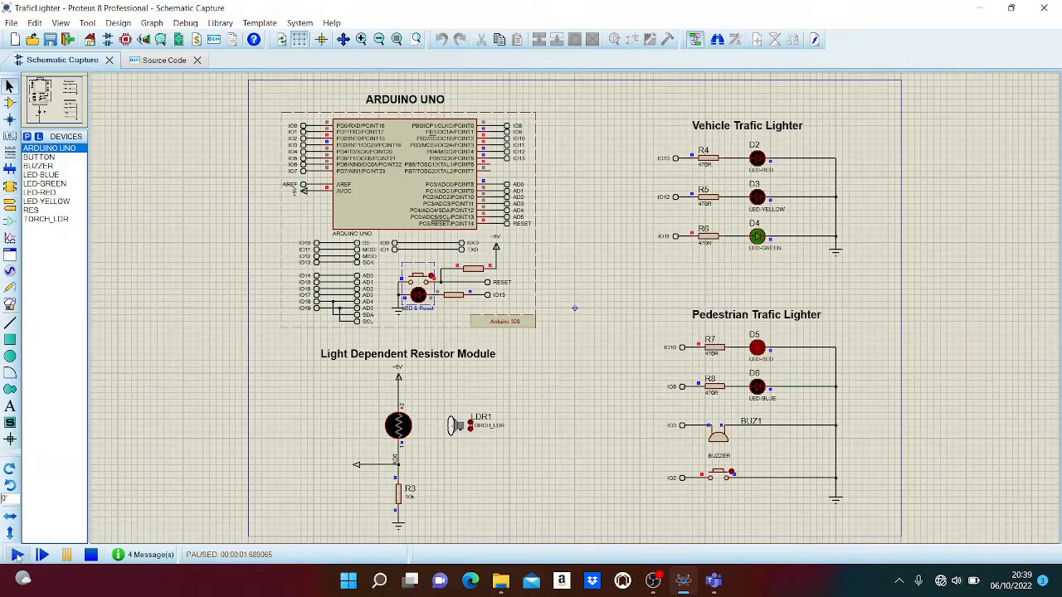
- Step the paused simulation forward to about ten seconds until the pedestrian phase shows
click(17, 554)
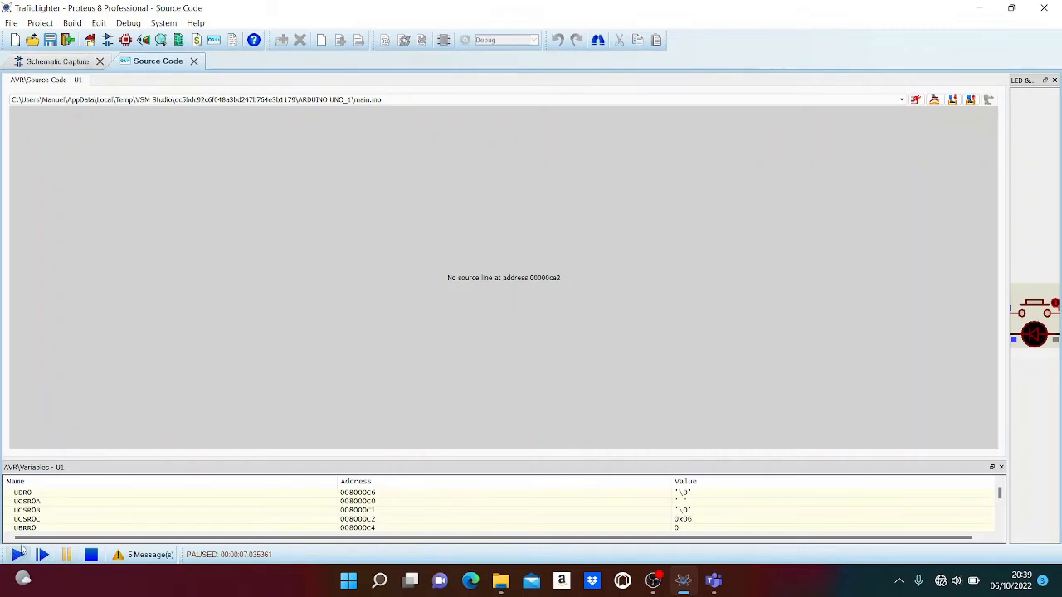
click(57, 60)
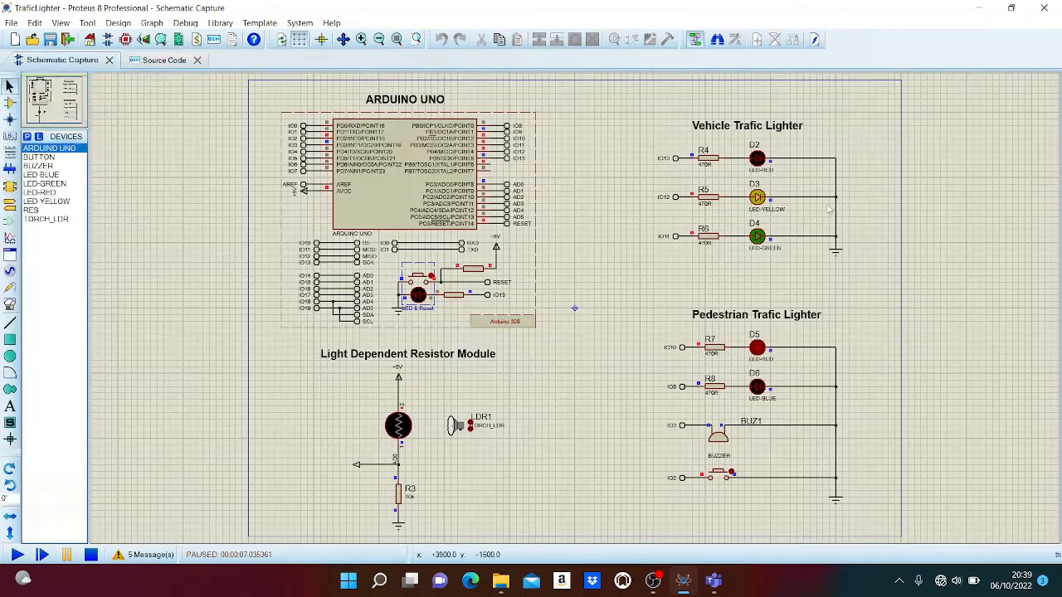
mouse_move(755, 224)
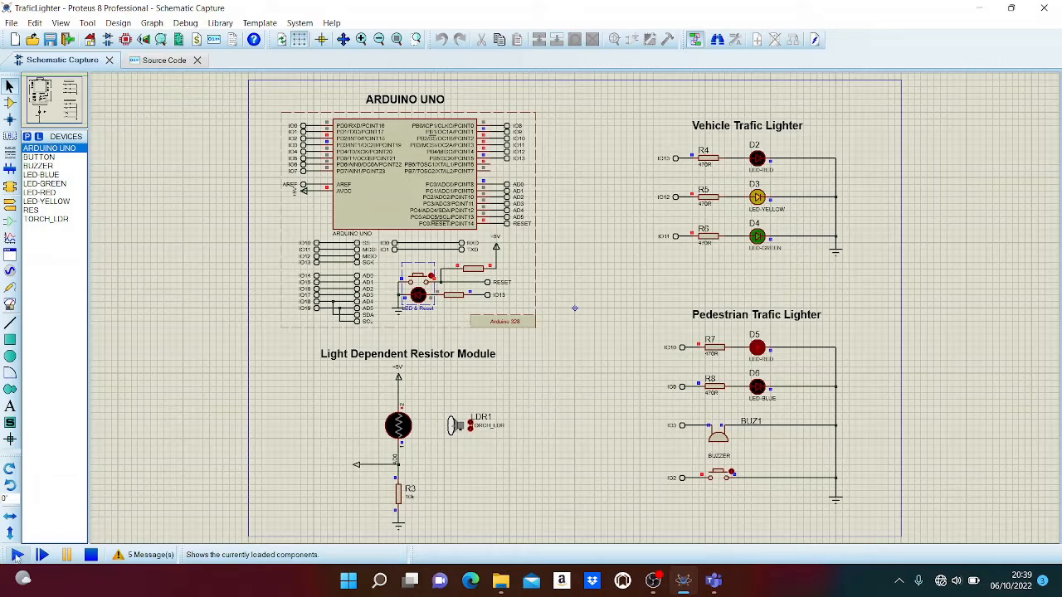
click(17, 554)
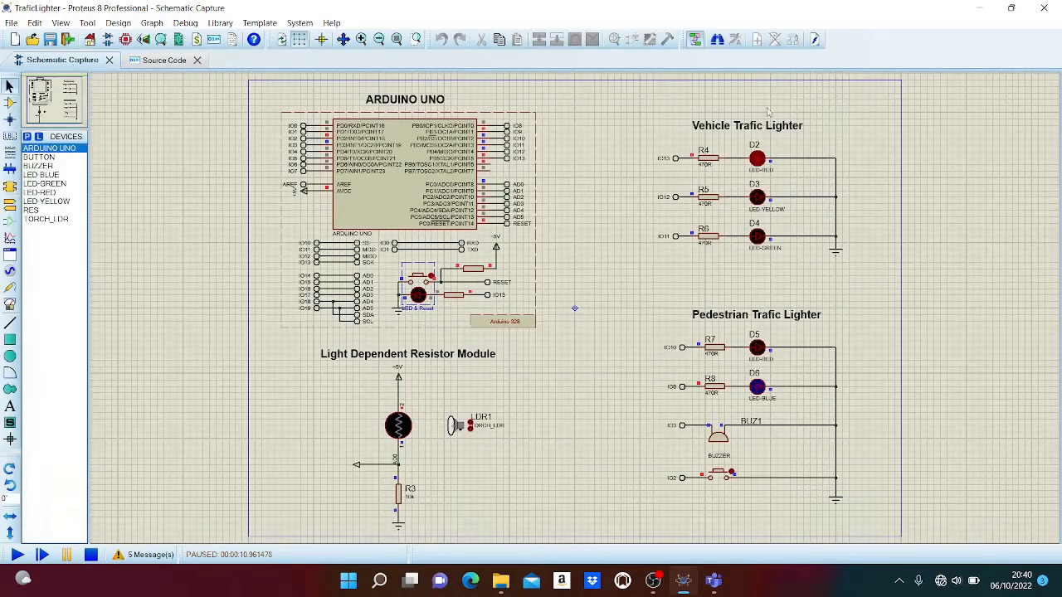
mouse_move(710, 140)
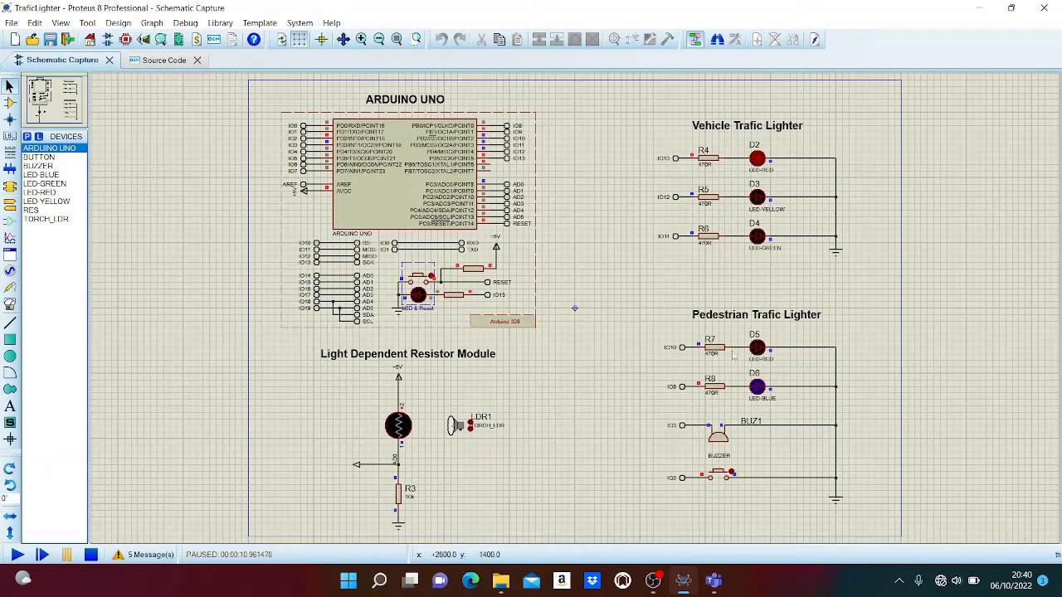
mouse_move(700, 322)
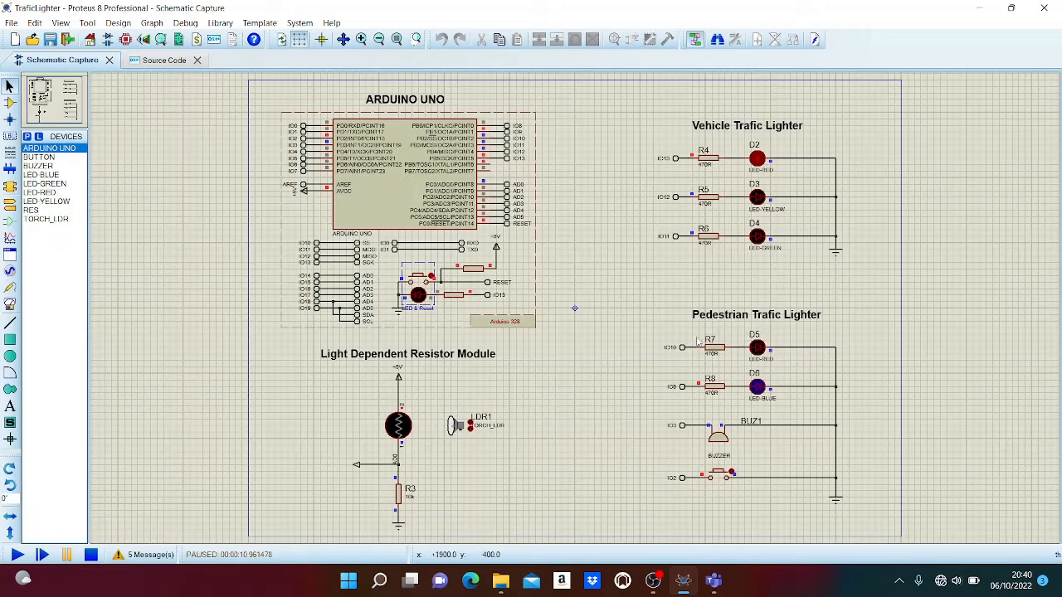
mouse_move(671, 324)
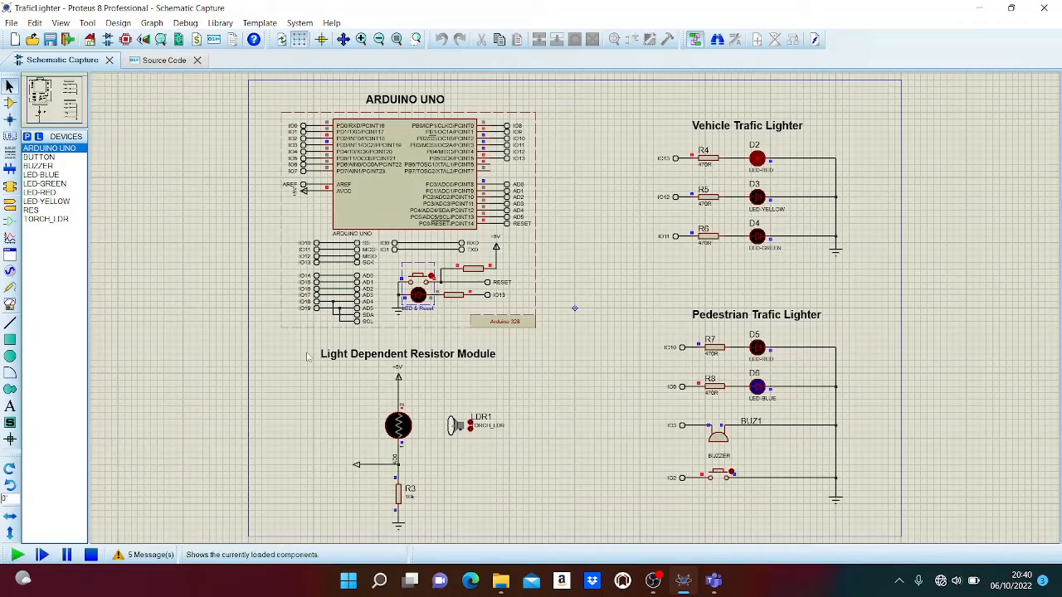
- Run the simulation continuously so the vehicle lights cycle between green and yellow
click(18, 554)
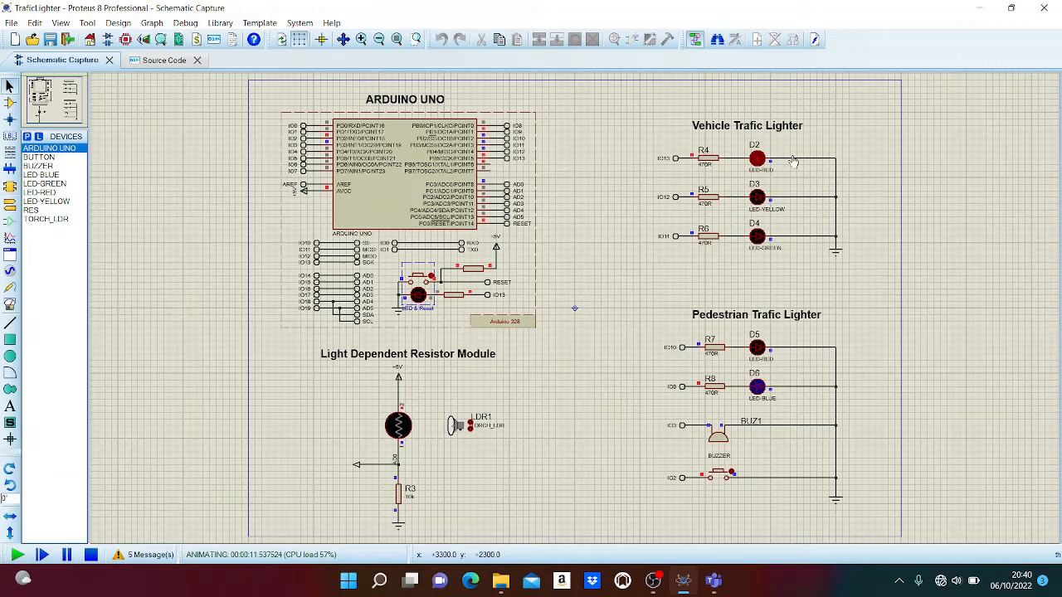
mouse_move(471, 531)
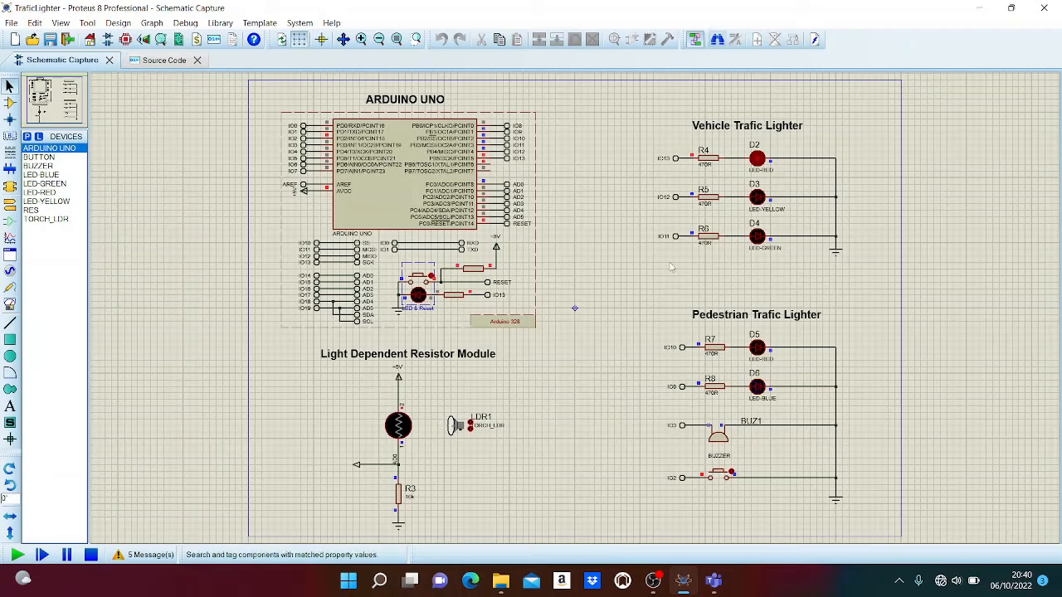
click(17, 554)
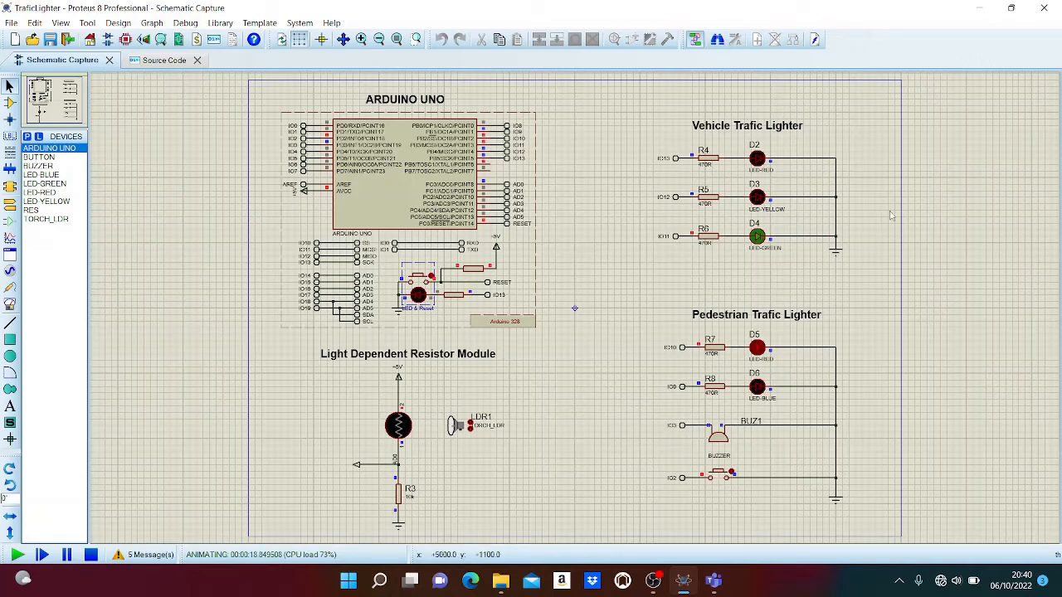
mouse_move(778, 279)
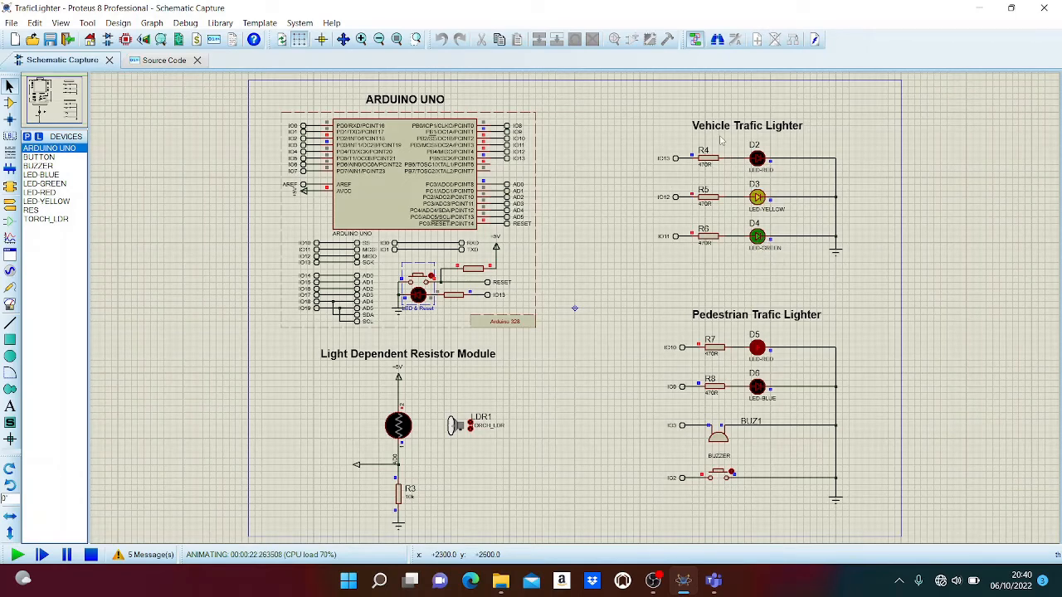
mouse_move(840, 297)
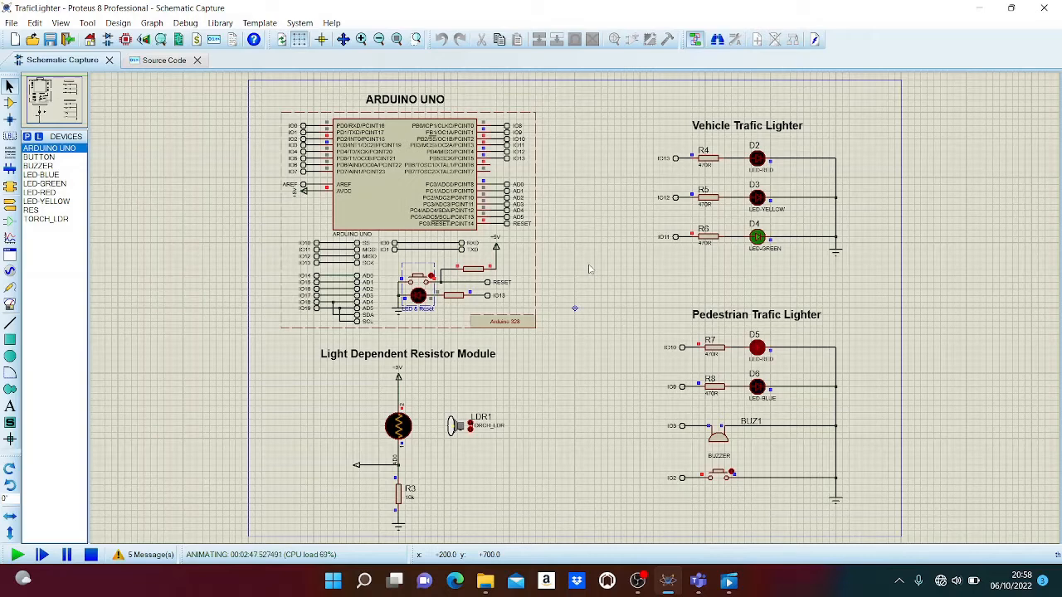
mouse_move(478, 388)
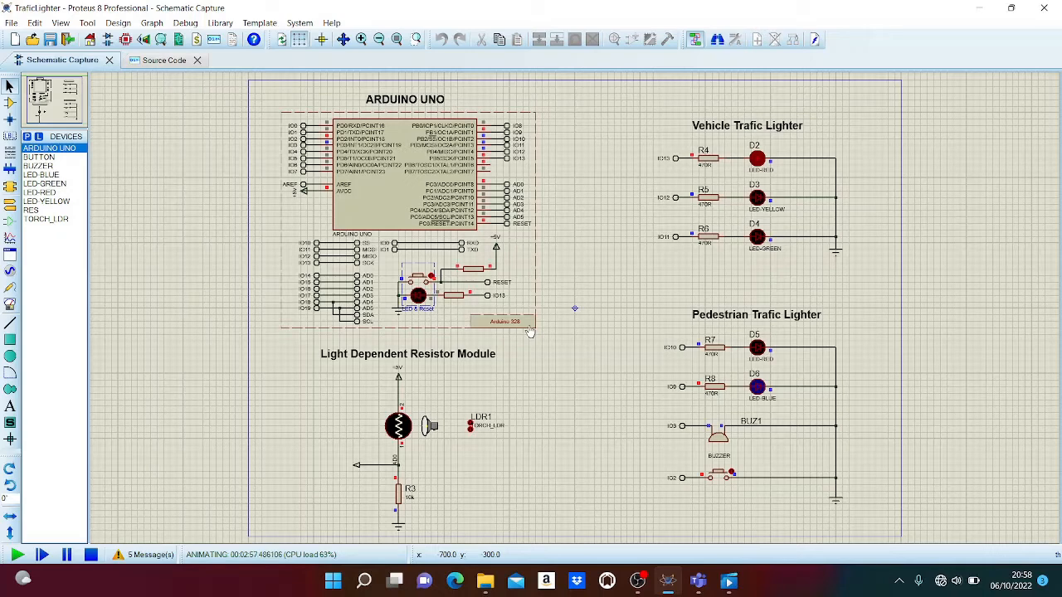
mouse_move(466, 439)
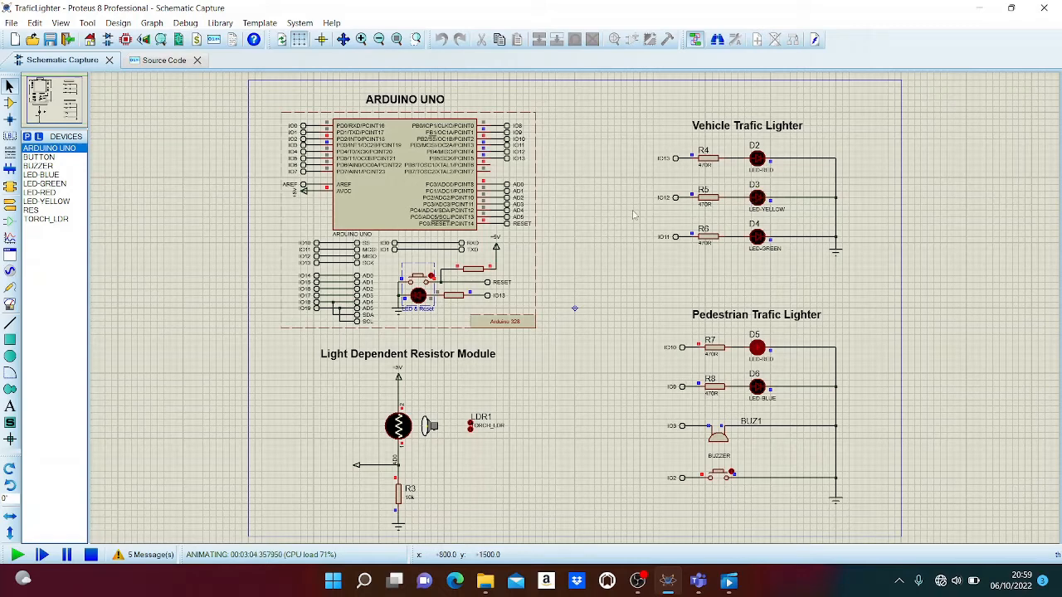
mouse_move(773, 103)
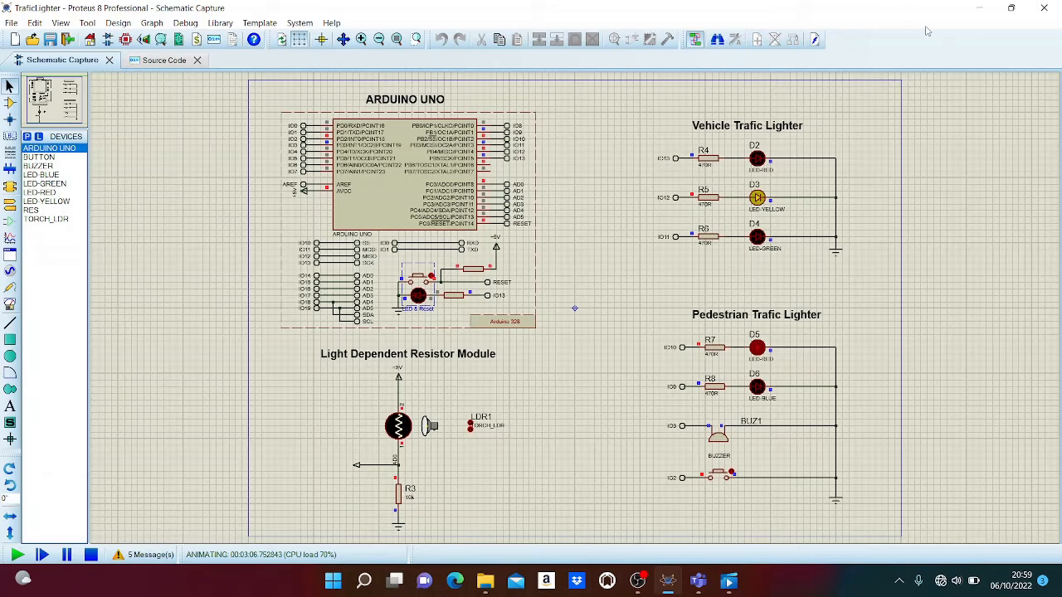
mouse_move(849, 99)
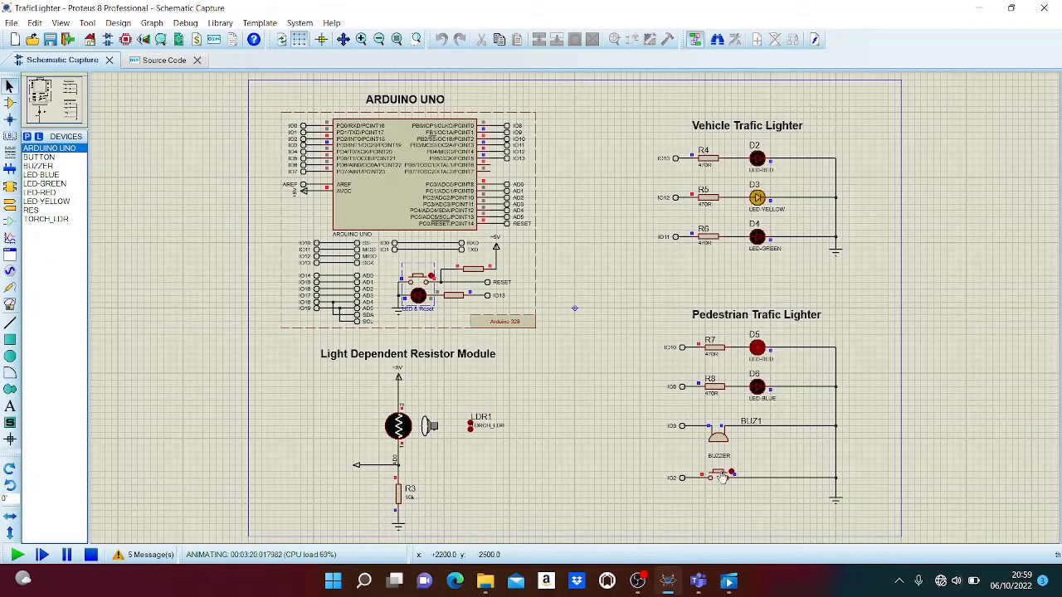
mouse_move(828, 453)
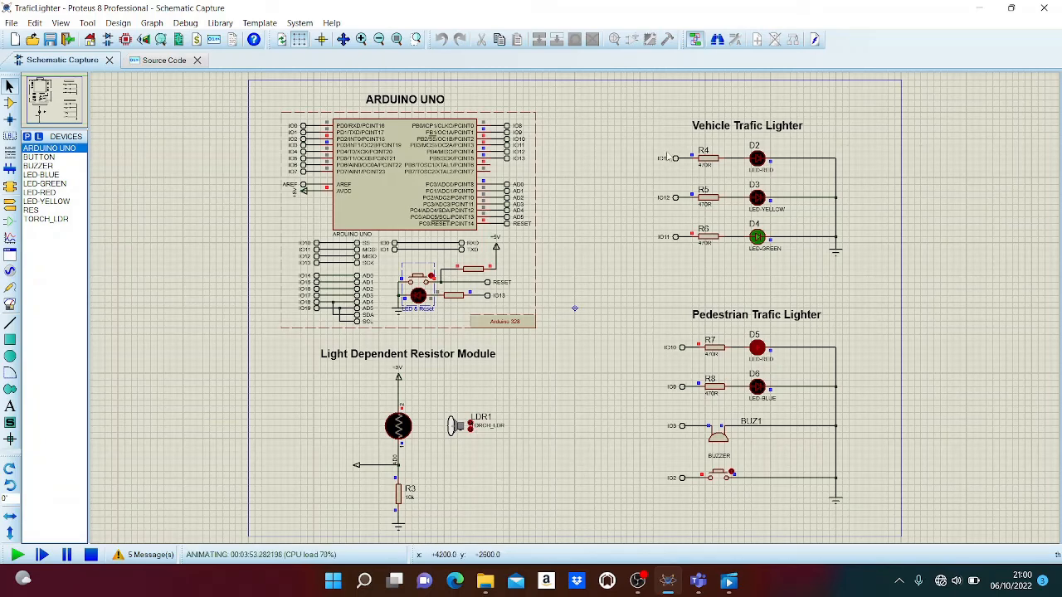
mouse_move(568, 368)
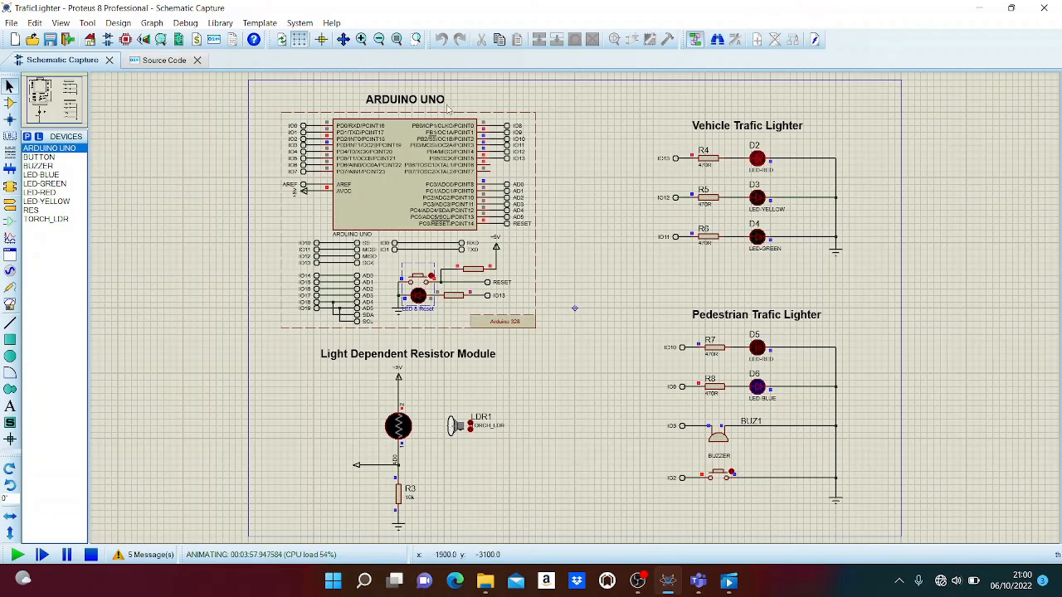
mouse_move(176, 176)
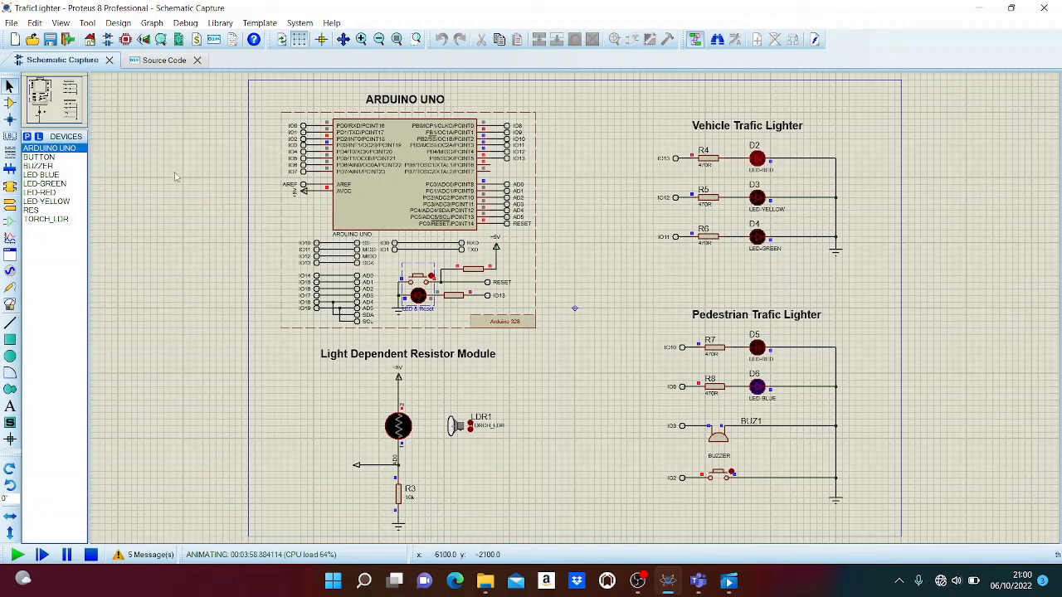